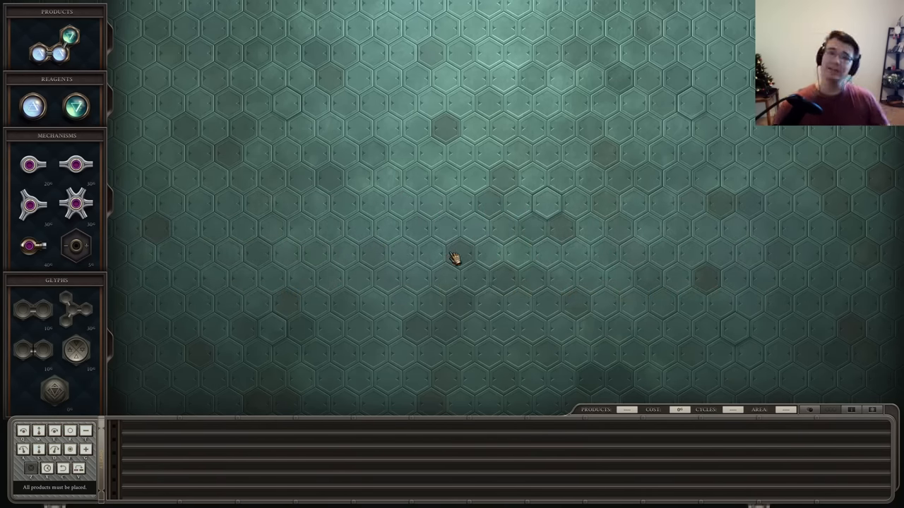
pyautogui.moveTo(583, 315)
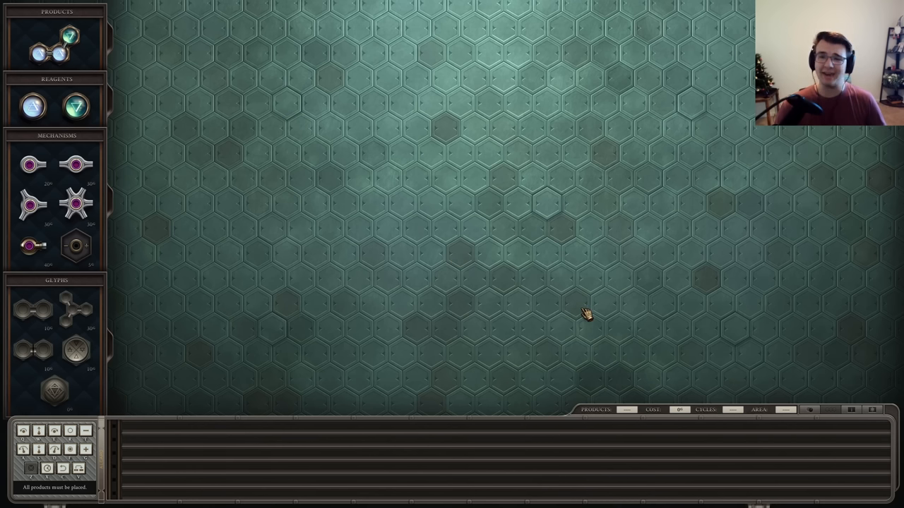
pyautogui.moveTo(449, 293)
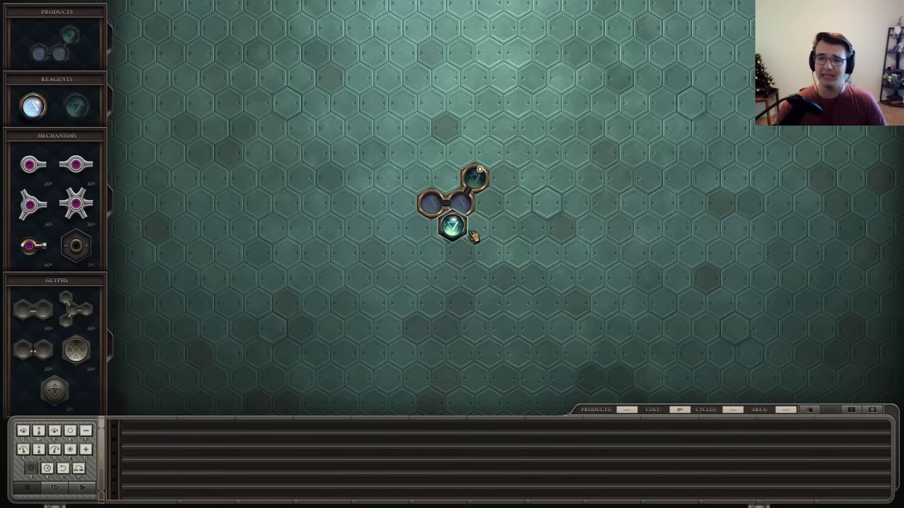
# Place both reagents, the product, a bonding glyph and three programmed arms, then test-run until atoms collide
pyautogui.moveTo(452, 226); pyautogui.dragTo(452, 268)
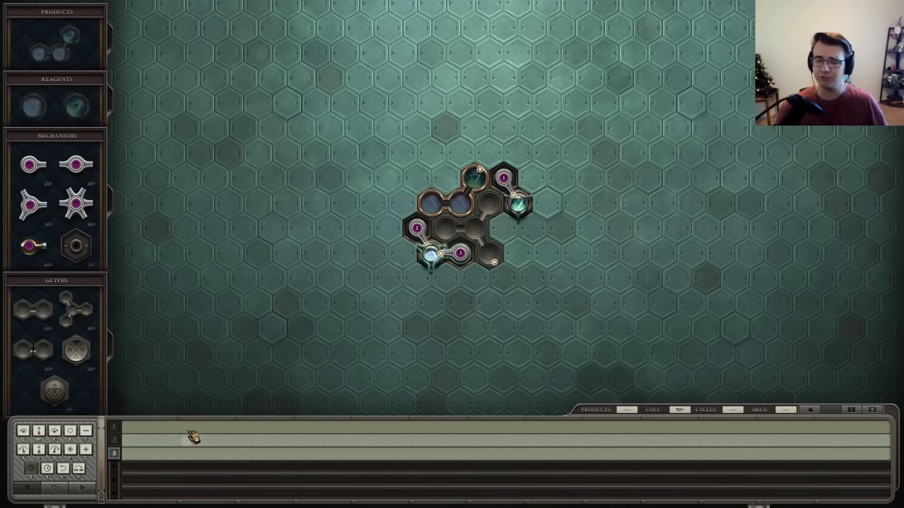
pyautogui.moveTo(526, 244)
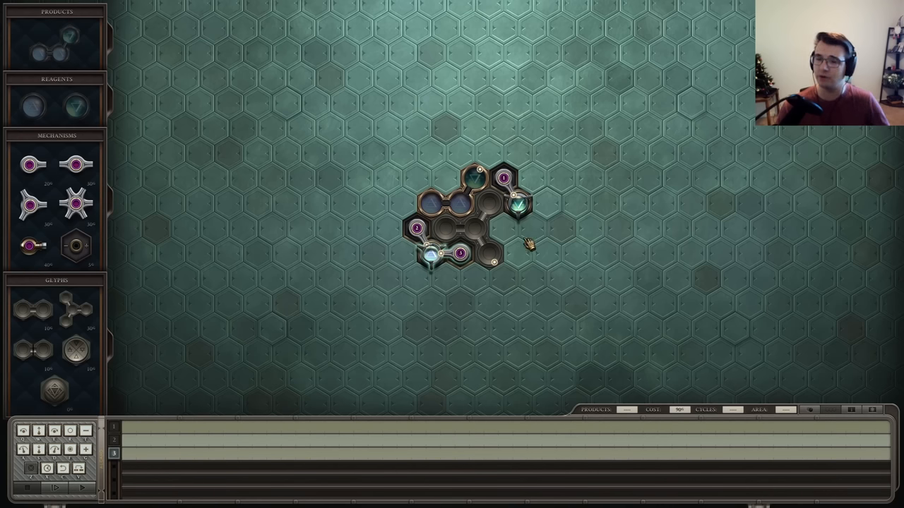
pyautogui.moveTo(469, 260)
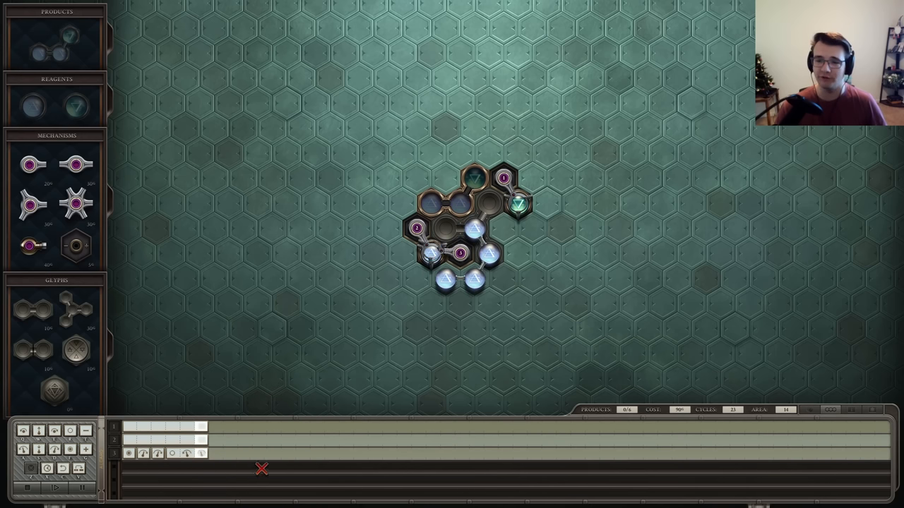
pyautogui.click(54, 488)
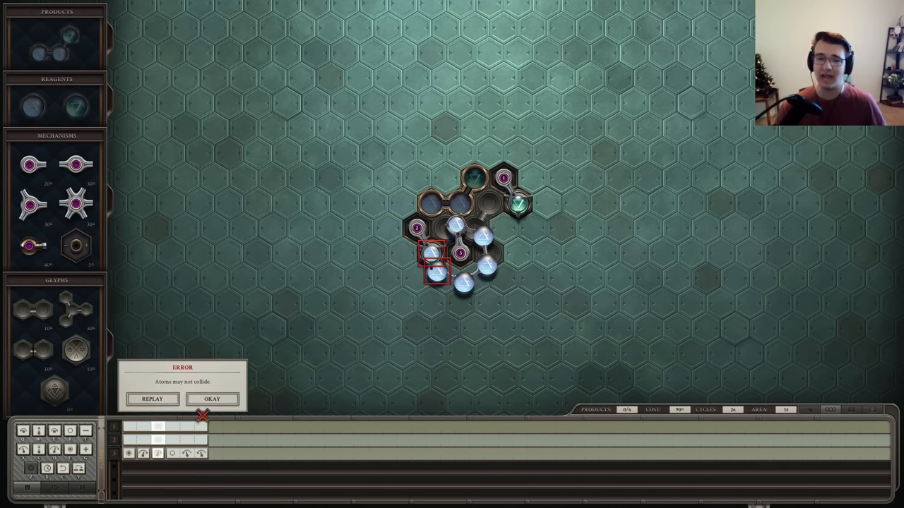
# Clear the collision, compact the arms and add a fourth, solving Waterproof Sealant at 130 cost, 36 cycles
pyautogui.click(212, 399)
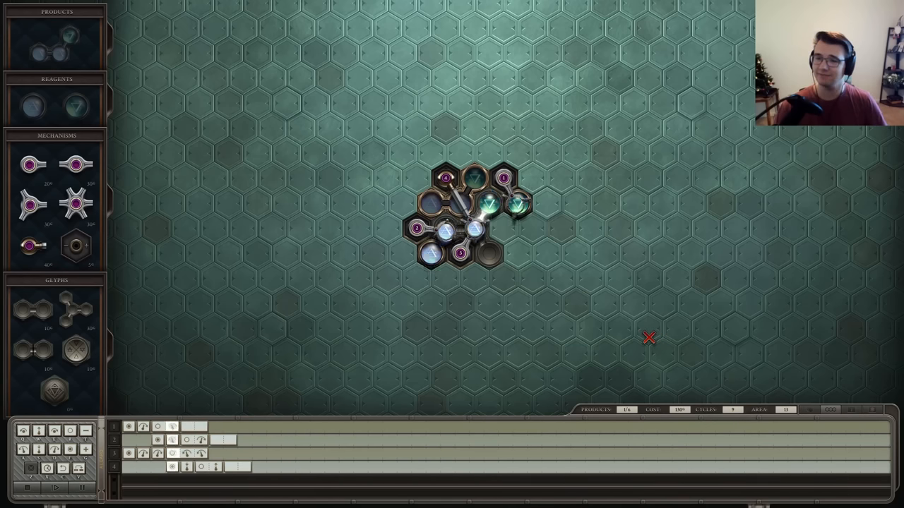
pyautogui.click(55, 488)
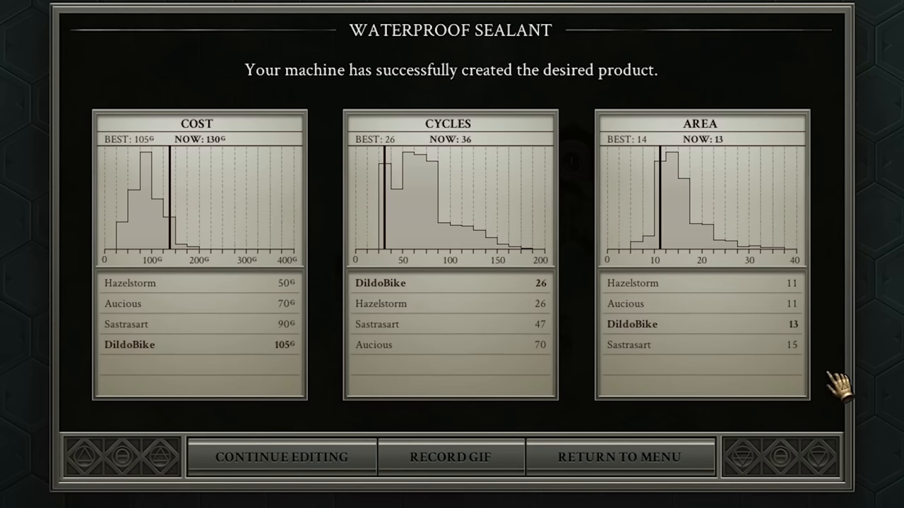
pyautogui.moveTo(729, 376)
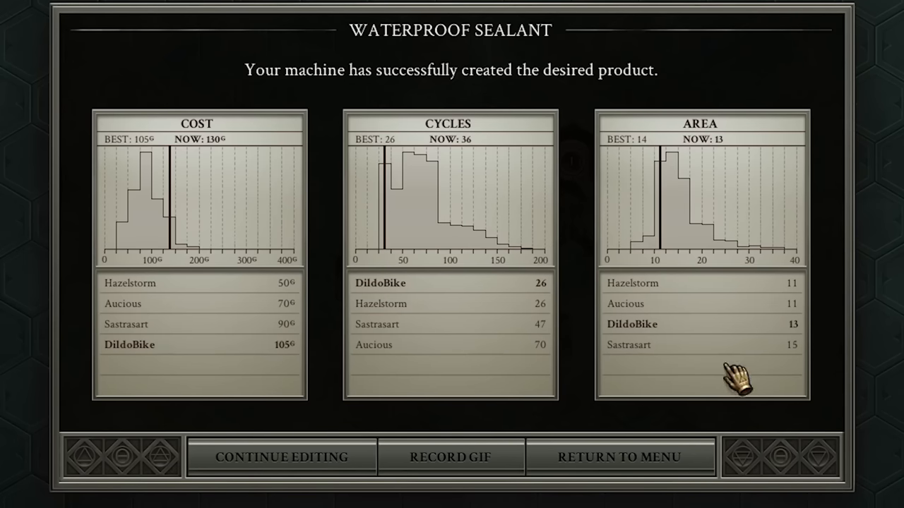
pyautogui.moveTo(448, 204)
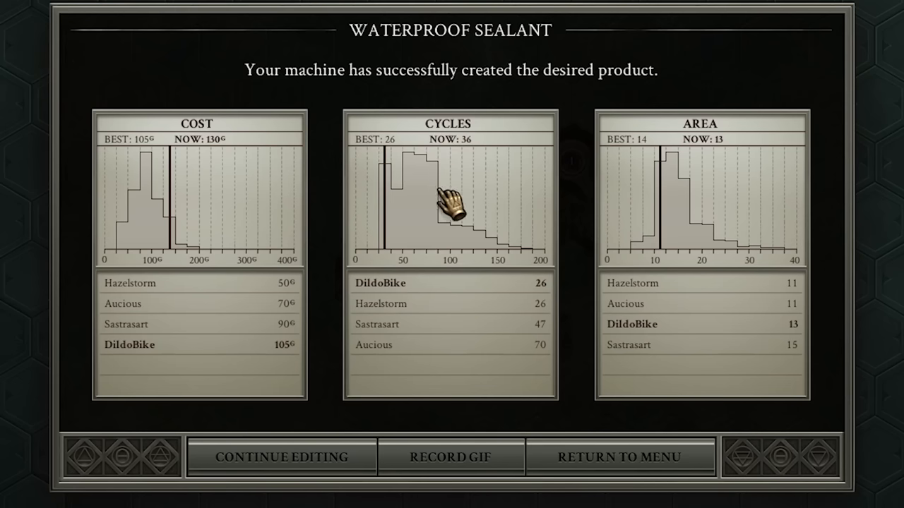
pyautogui.moveTo(756, 180)
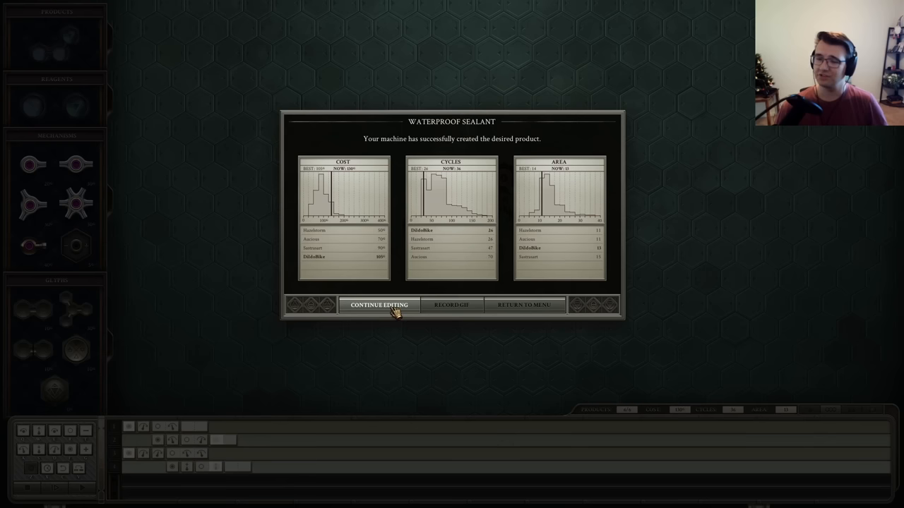
# Check the Waterproof Sealant cost, cycles and area histograms and resume editing the machine
pyautogui.click(379, 305)
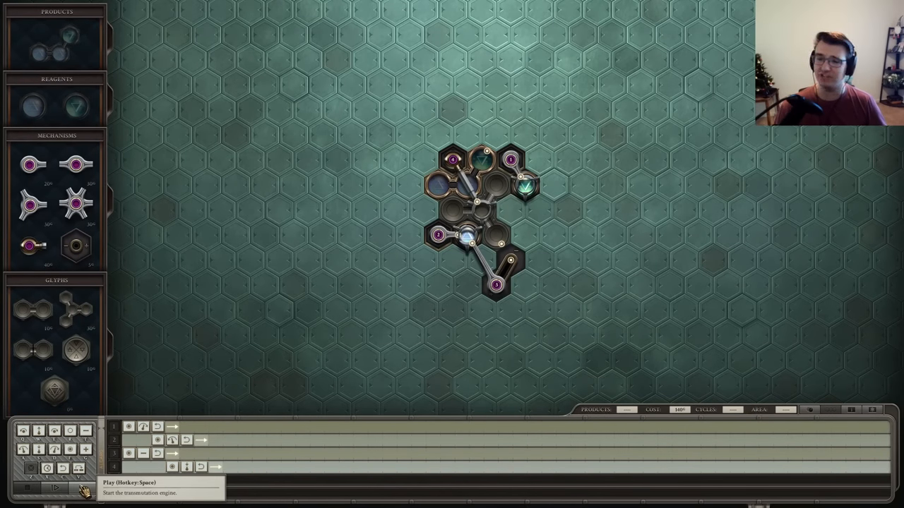
# Run the track-arm machine to solve Waterproof Sealant in 26 cycles, then leave the results
pyautogui.click(54, 488)
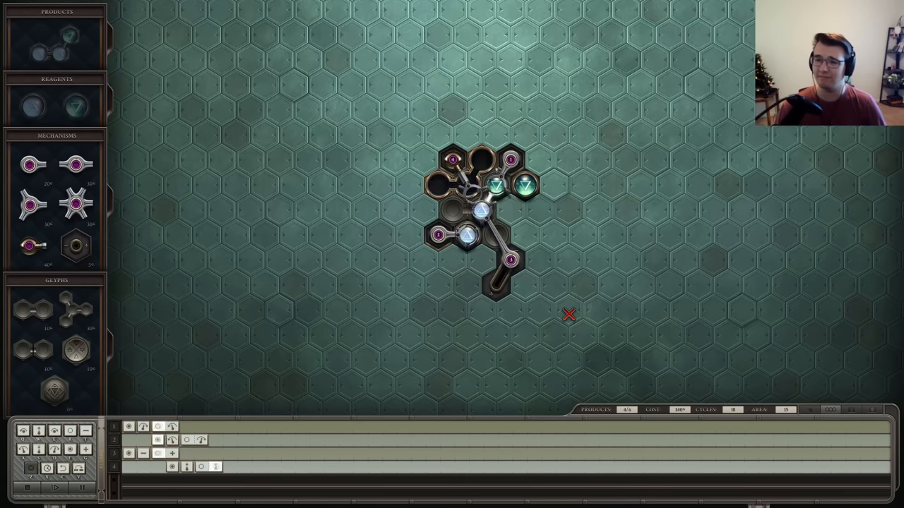
pyautogui.click(54, 488)
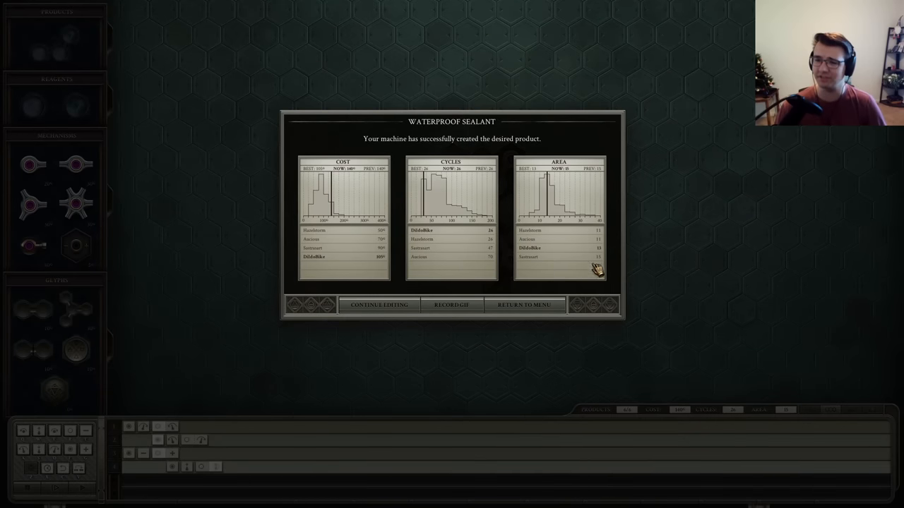
pyautogui.click(378, 304)
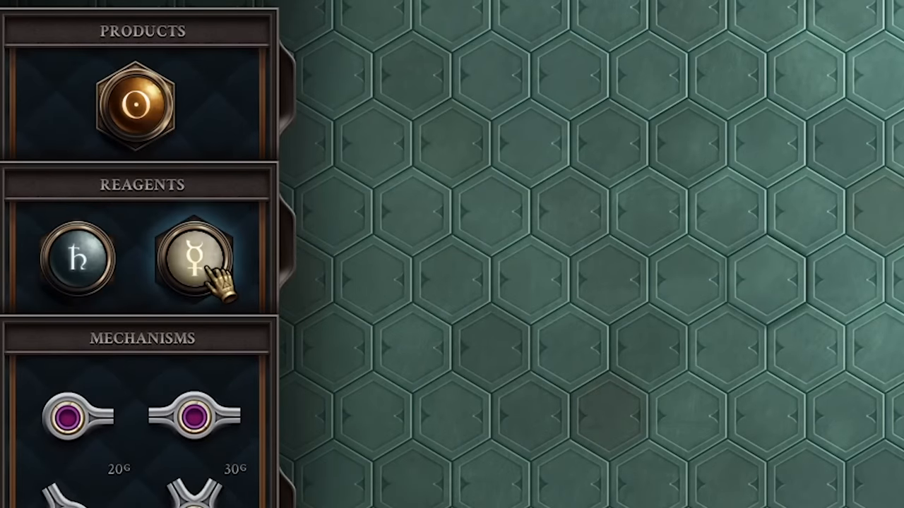
pyautogui.moveTo(133, 106)
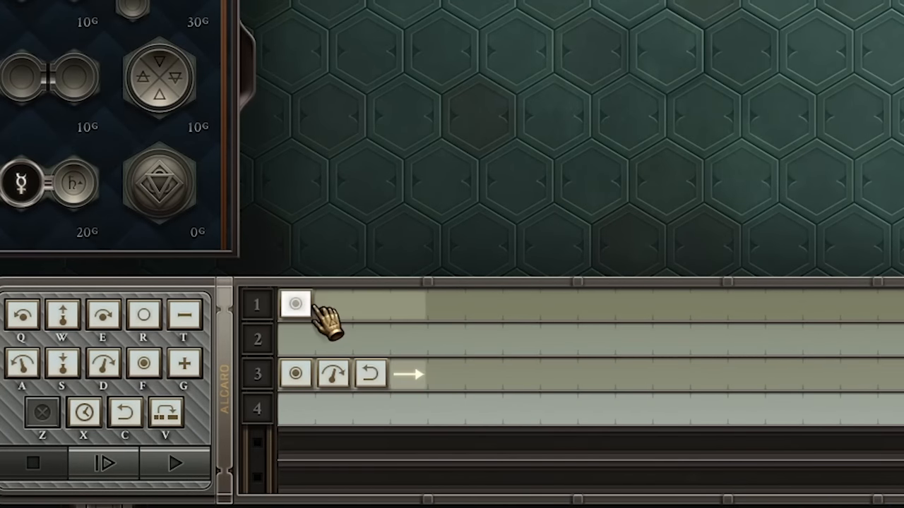
pyautogui.moveTo(335, 305)
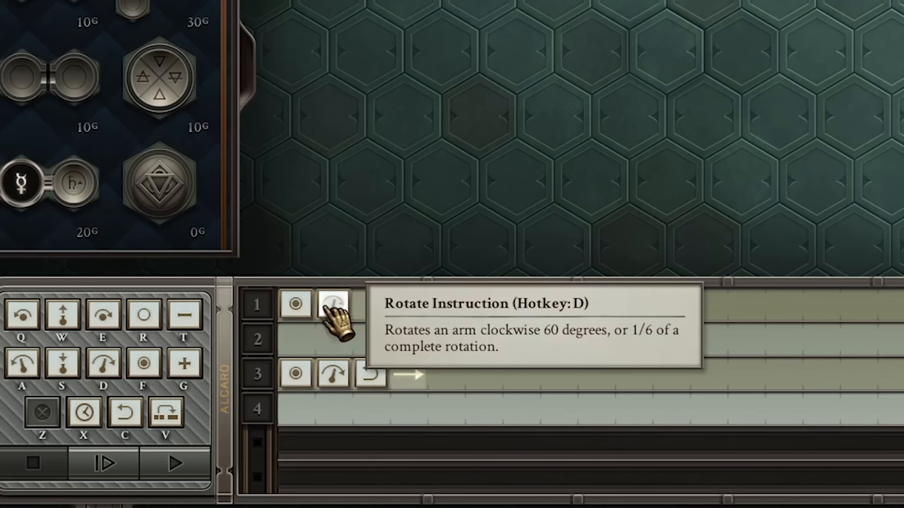
# Program the gold machine's arms, adding a clockwise rotation, and test it until atoms collide
pyautogui.click(336, 305)
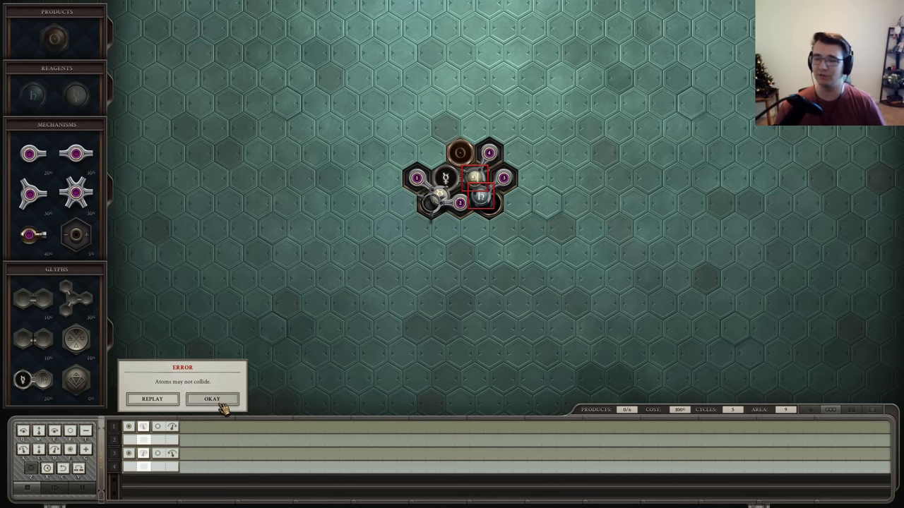
# Dismiss the collision, revise the arms' instruction timeline, and rerun until Refined Gold is produced
pyautogui.click(212, 399)
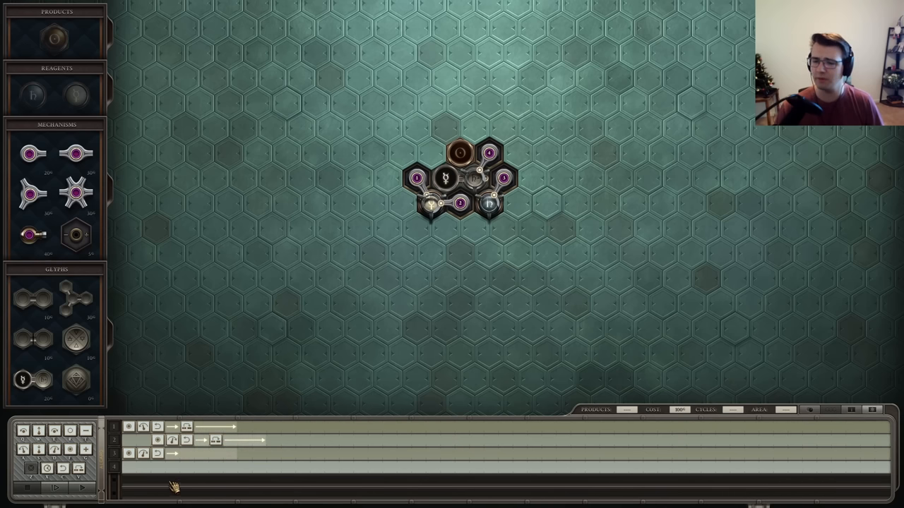
pyautogui.click(54, 488)
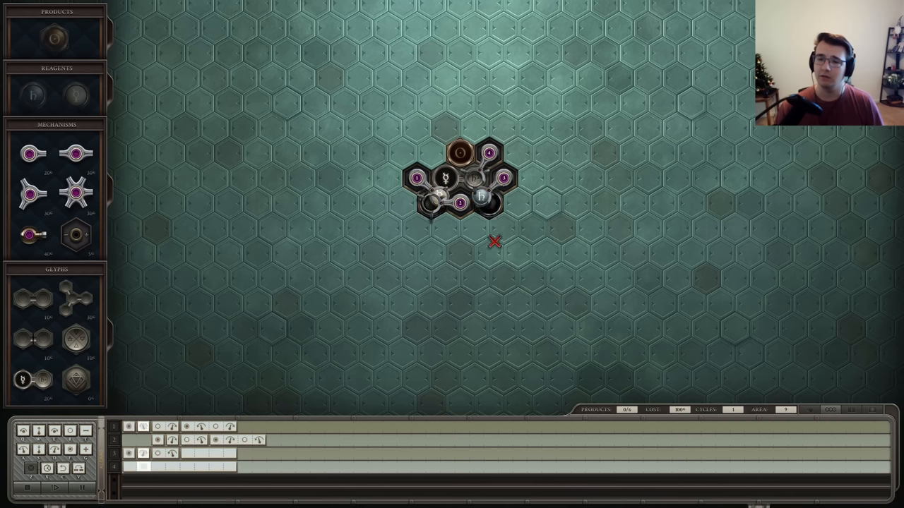
pyautogui.click(54, 488)
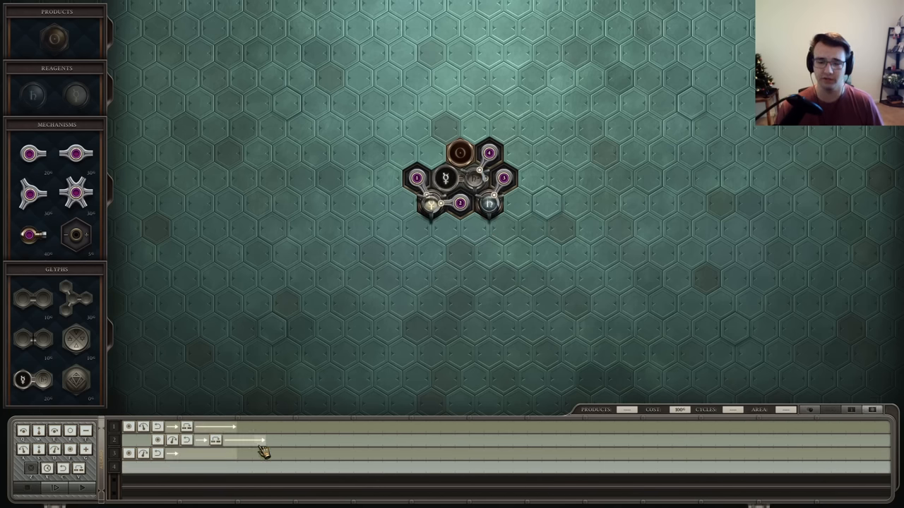
pyautogui.click(54, 488)
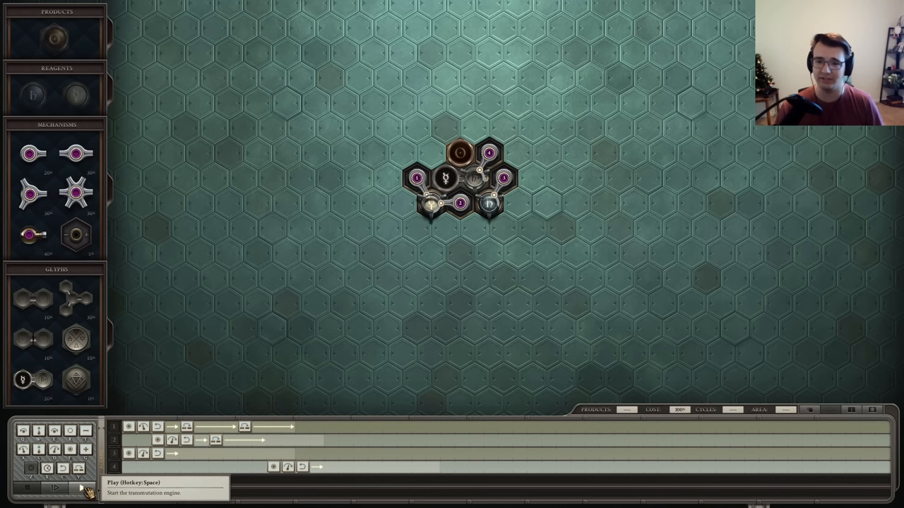
pyautogui.click(55, 488)
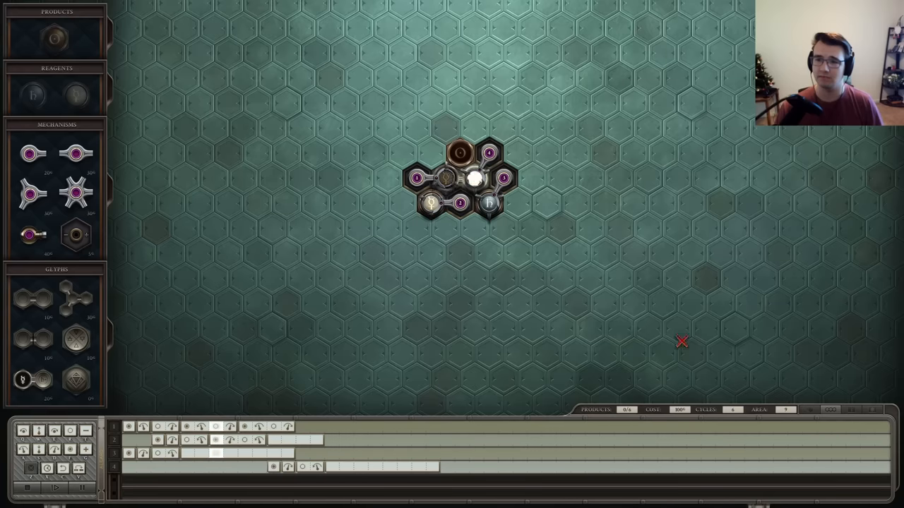
pyautogui.click(55, 488)
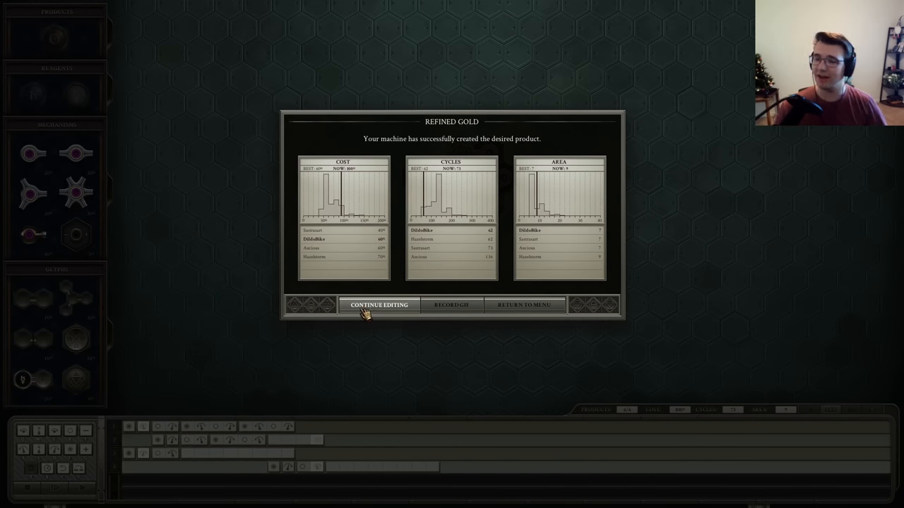
# Add a fifth track-mounted arm and rerun, solving Refined Gold in 62 cycles
pyautogui.click(378, 305)
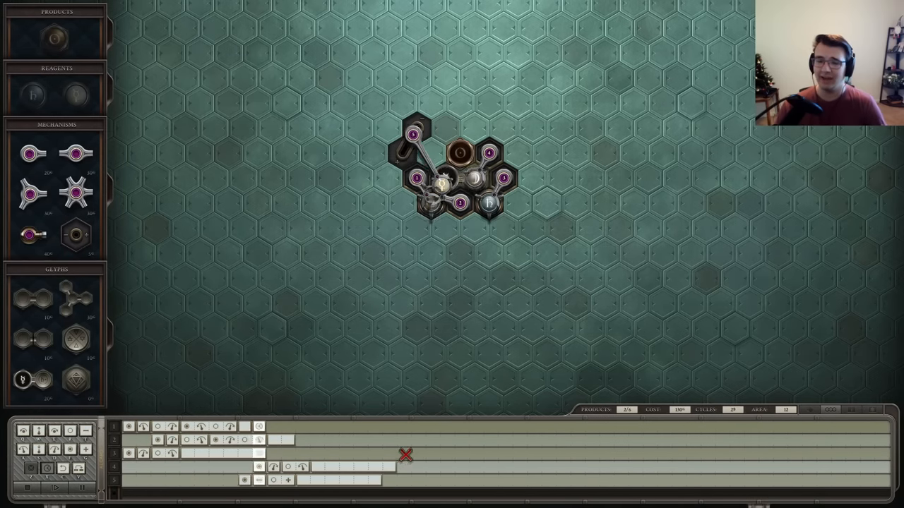
pyautogui.click(56, 488)
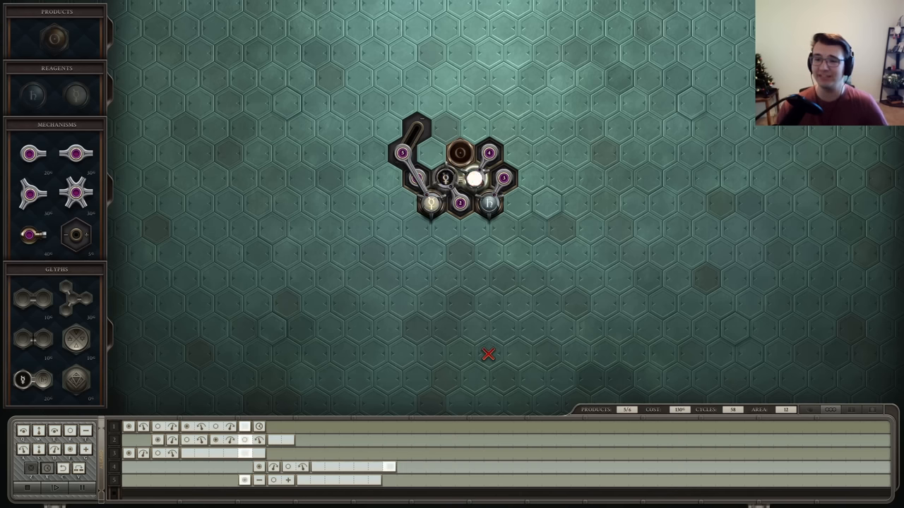
pyautogui.click(55, 488)
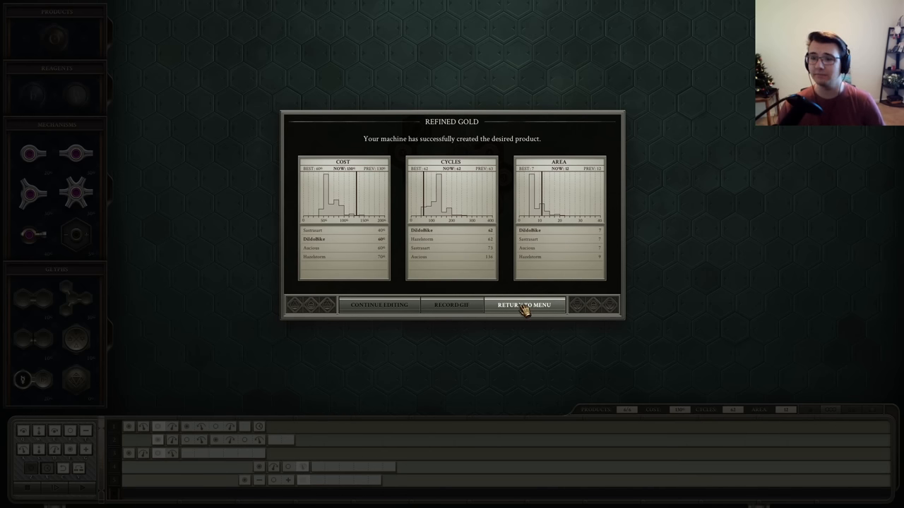
# Return to the menu from the gold results and open the Face Powder puzzle
pyautogui.click(523, 304)
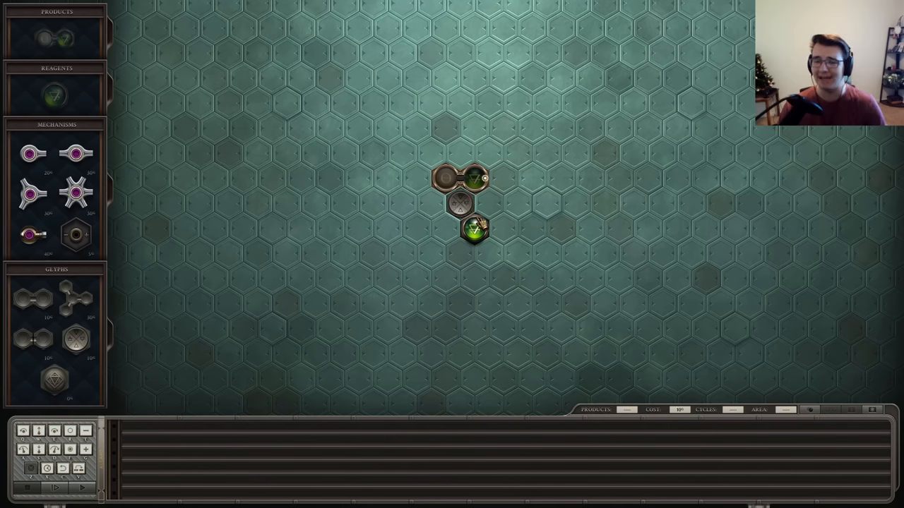
pyautogui.moveTo(449, 178)
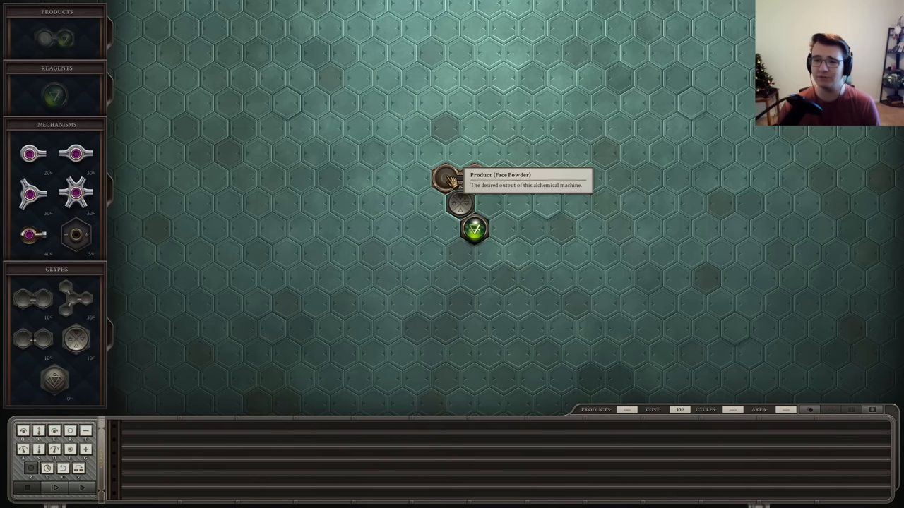
pyautogui.moveTo(497, 245)
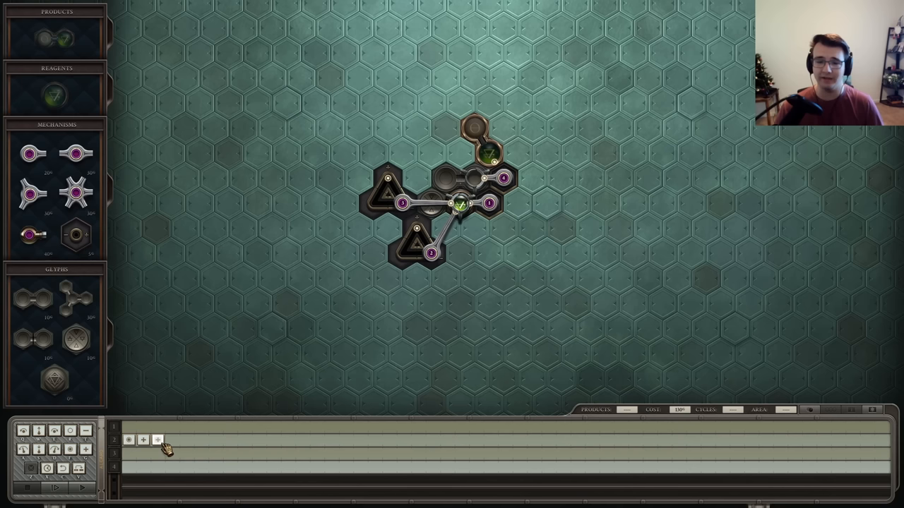
# Test-run the first face powder machine and stop after the collision failure
pyautogui.click(55, 487)
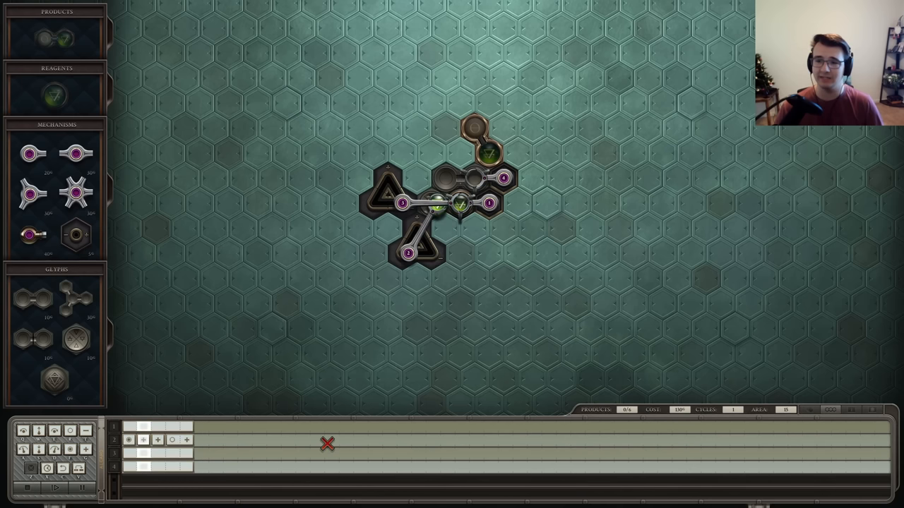
pyautogui.click(55, 488)
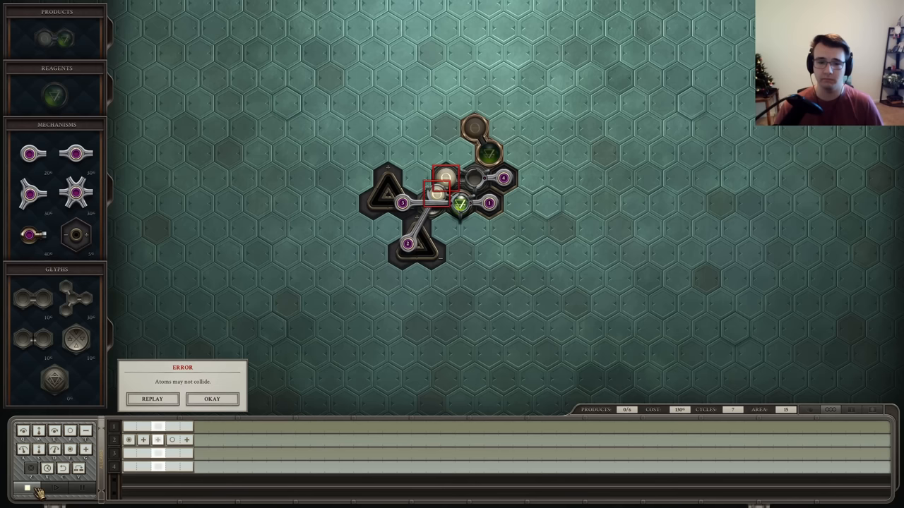
pyautogui.click(212, 399)
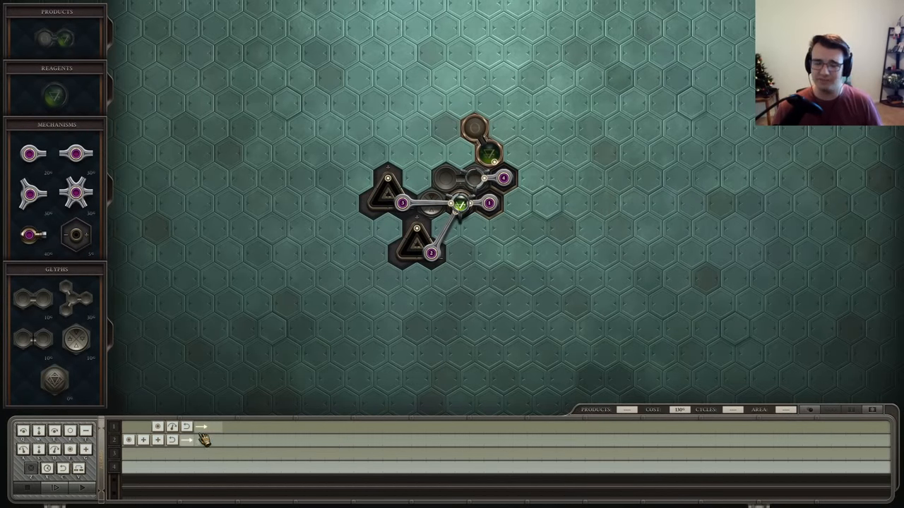
pyautogui.moveTo(190, 473)
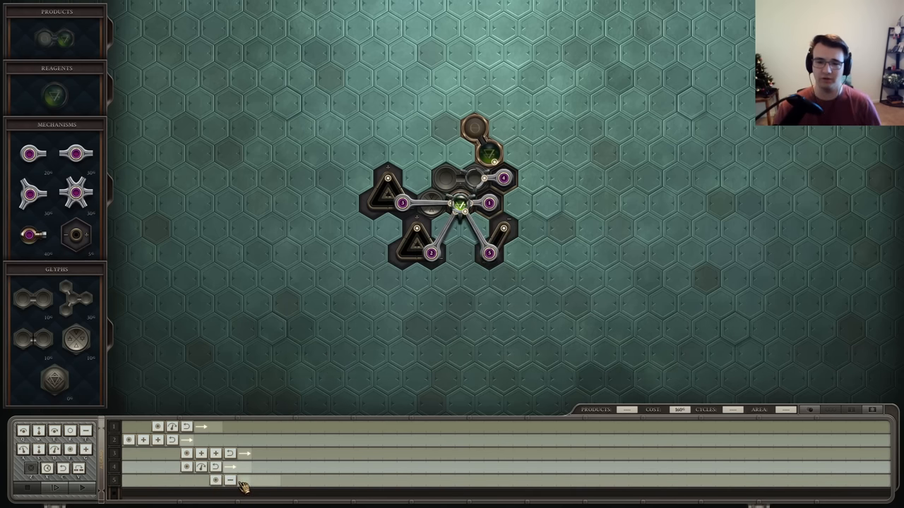
pyautogui.moveTo(244, 480)
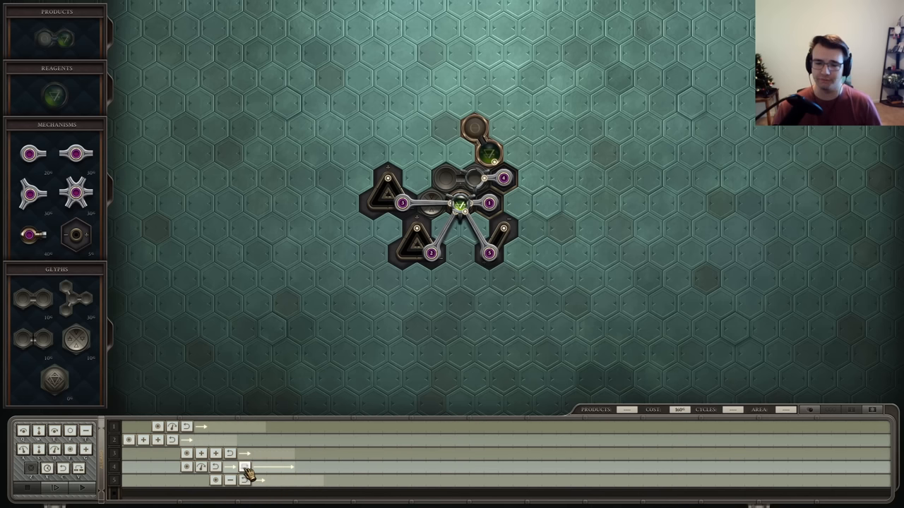
# Run the revised five-arm machine to success at 160 cost, then rearrange and rerun at 26 cycles
pyautogui.click(55, 488)
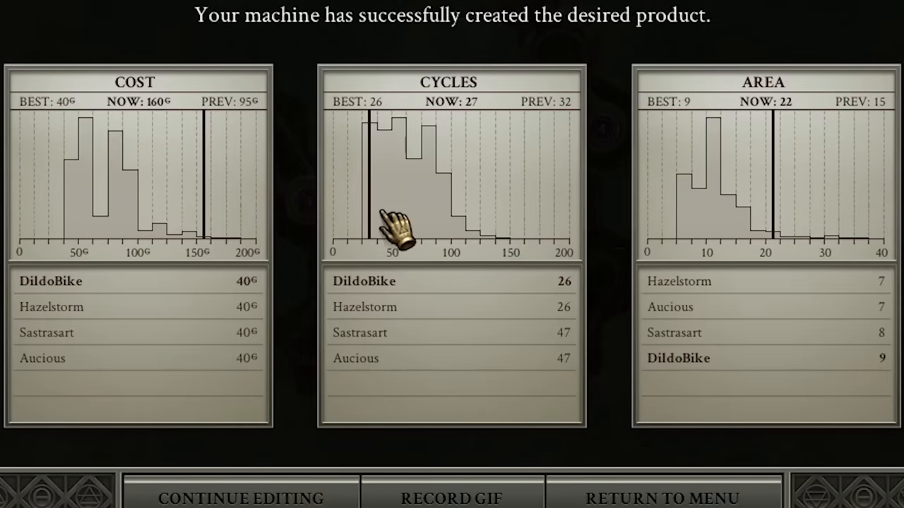
pyautogui.click(242, 497)
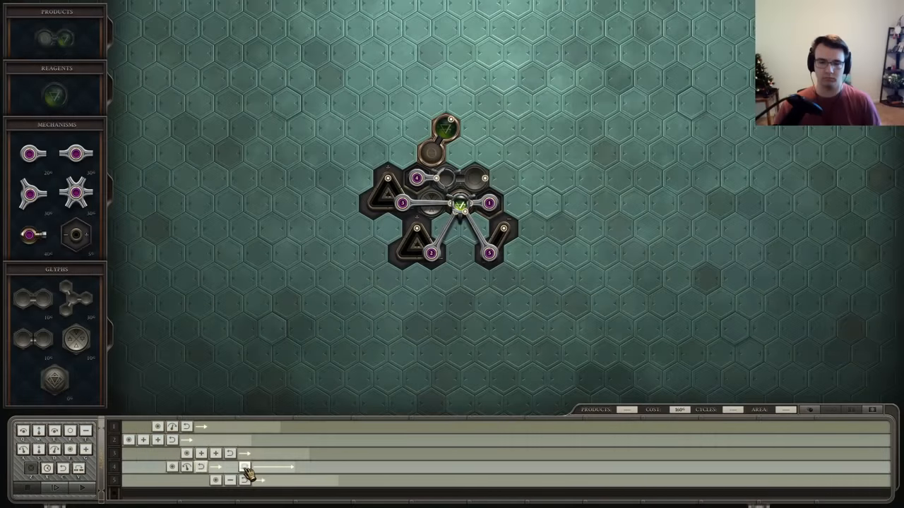
pyautogui.click(55, 488)
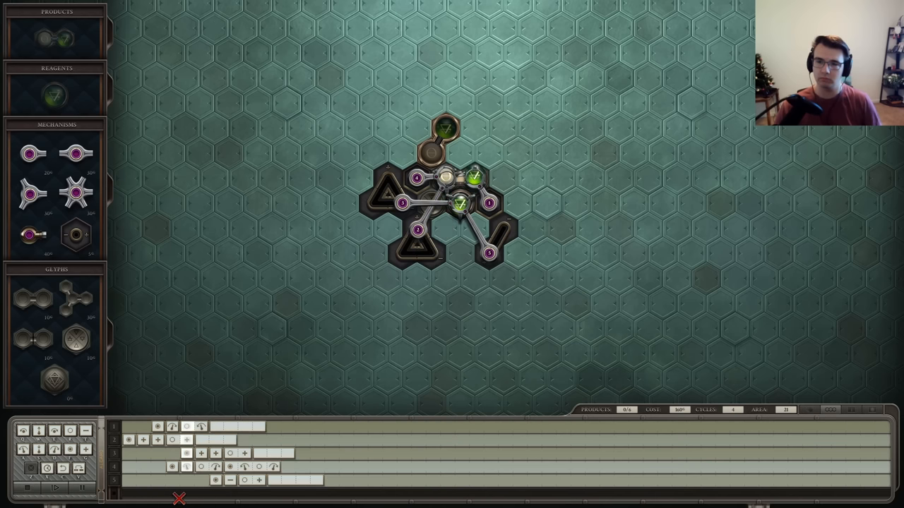
pyautogui.click(55, 487)
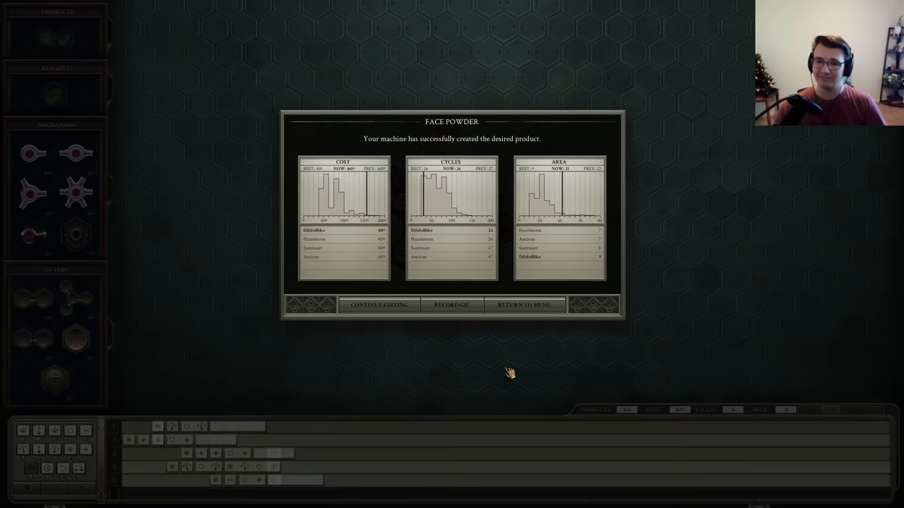
# Open the next puzzle and move its three-atom product output into place beside the reagent
pyautogui.click(378, 305)
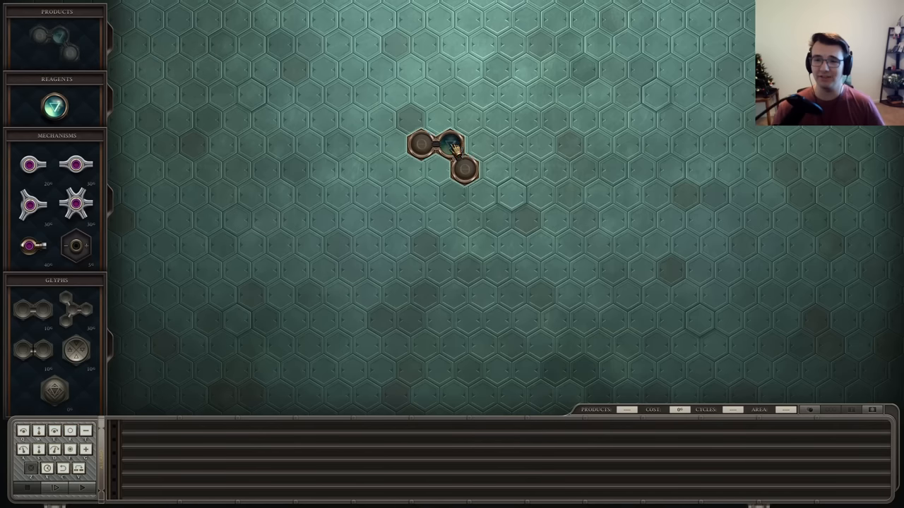
pyautogui.moveTo(55, 106); pyautogui.dragTo(466, 218)
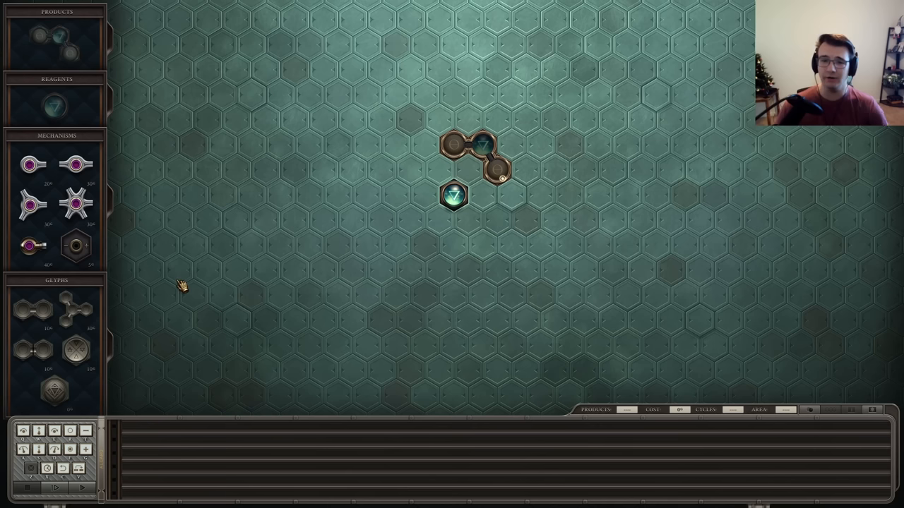
pyautogui.moveTo(85, 329)
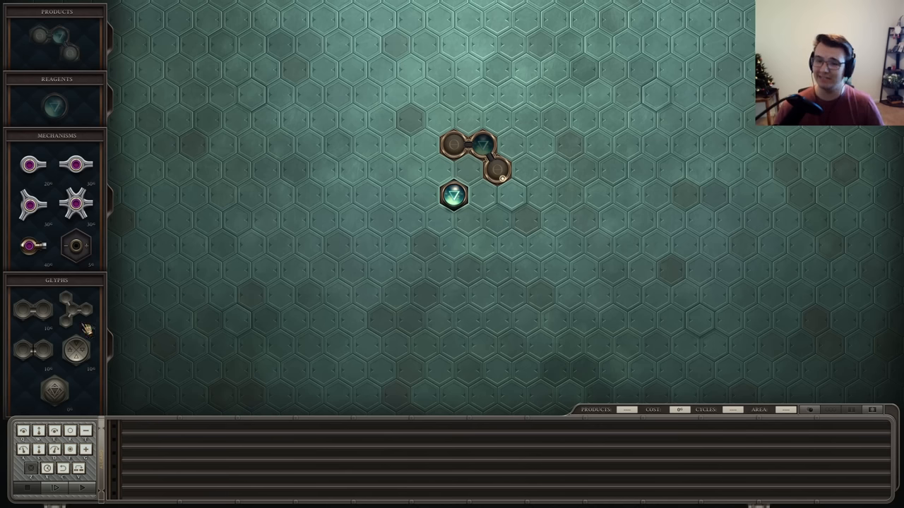
pyautogui.moveTo(748, 275)
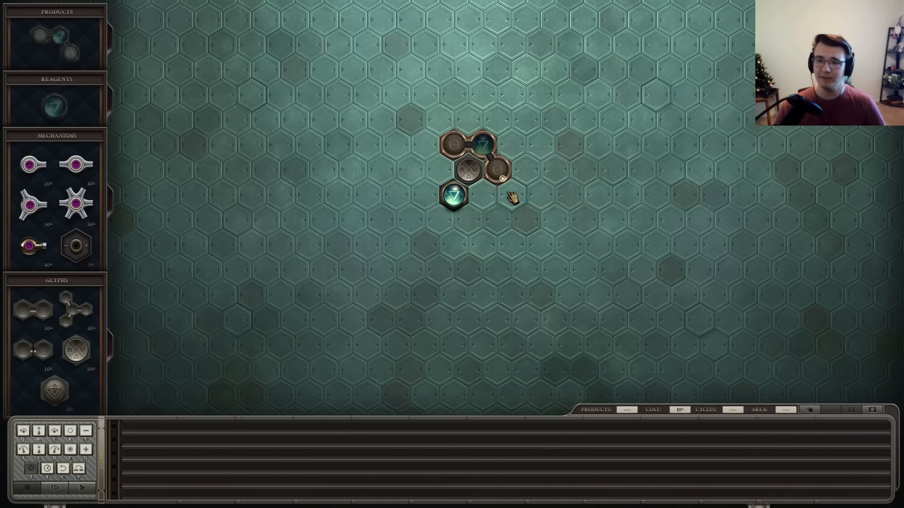
pyautogui.moveTo(471, 229)
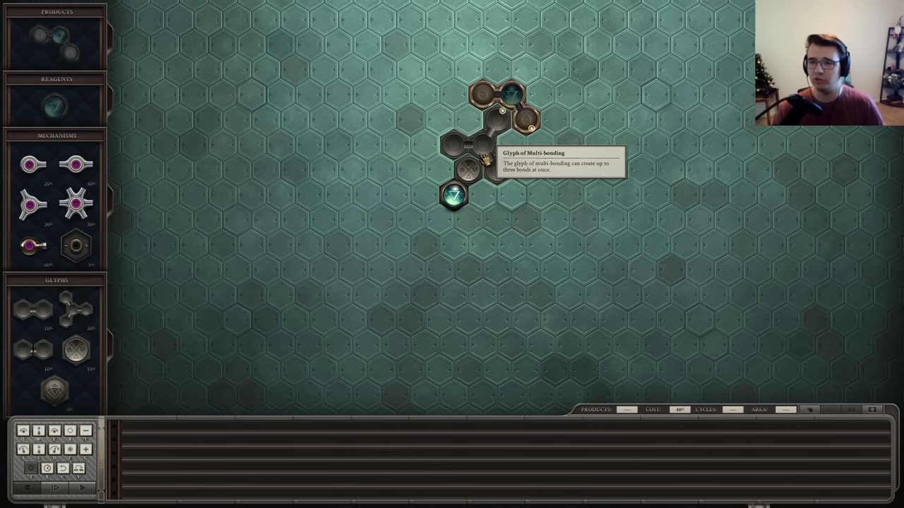
pyautogui.moveTo(554, 131)
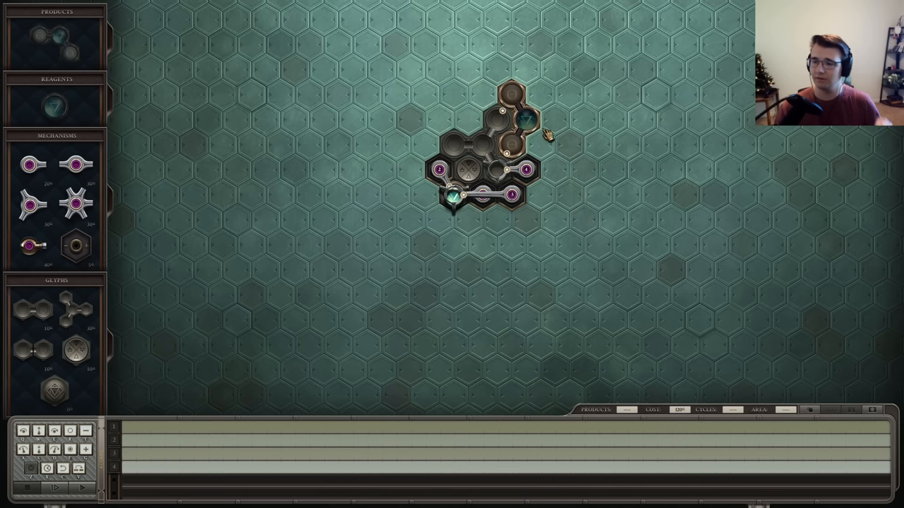
pyautogui.moveTo(546, 175)
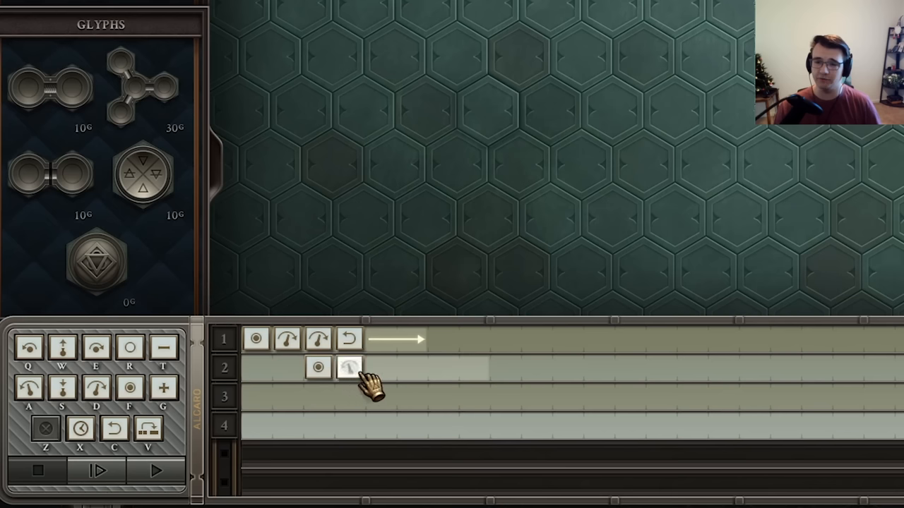
# Program the second and third arms, then test-run until the 'Atoms may not collide' error
pyautogui.click(350, 367)
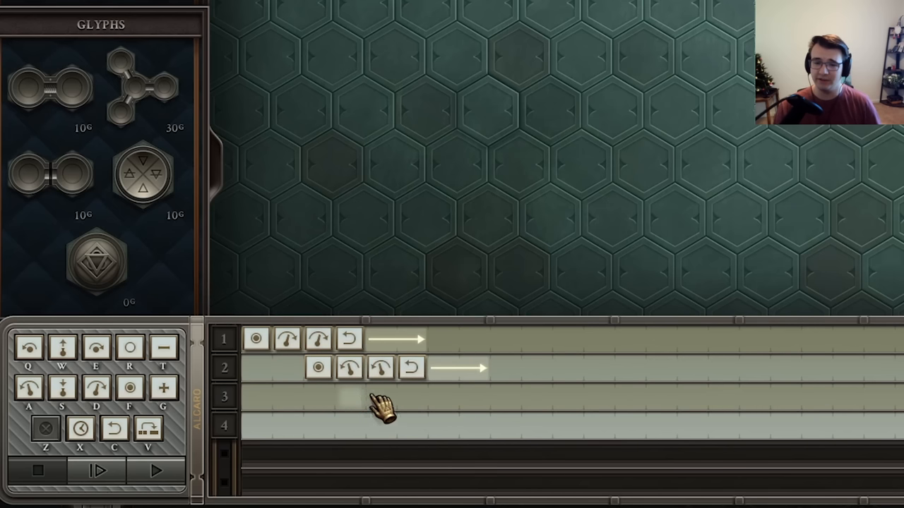
pyautogui.click(381, 396)
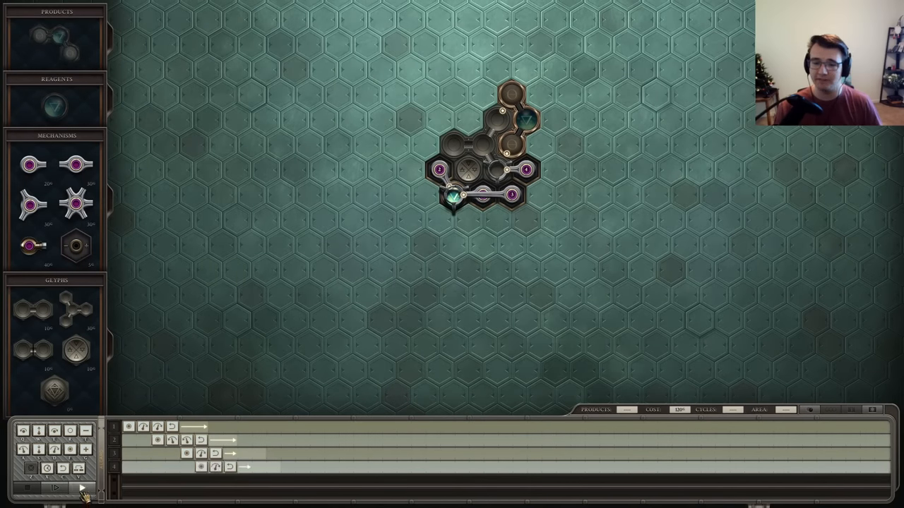
pyautogui.click(81, 488)
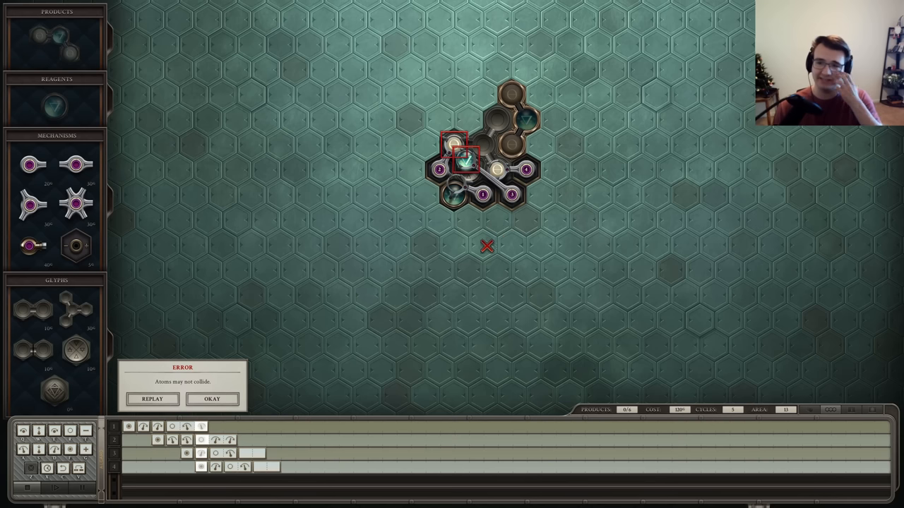
pyautogui.click(212, 399)
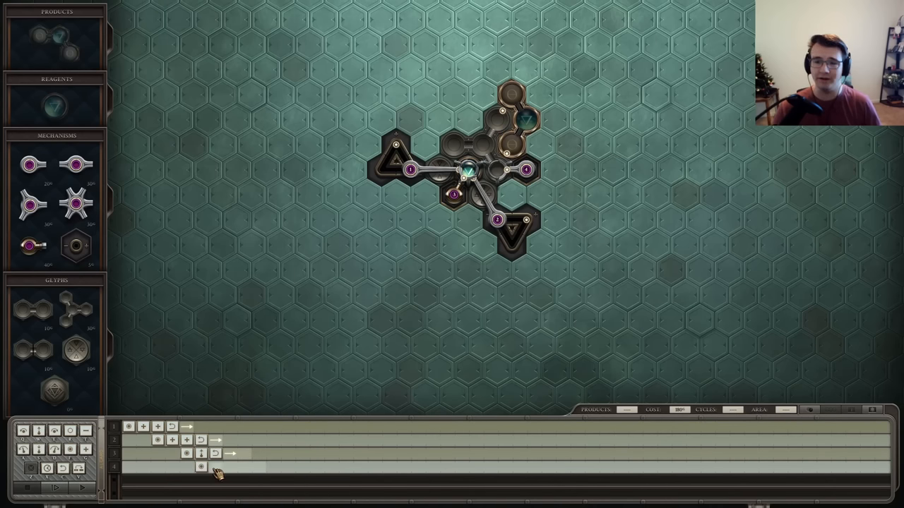
# Rerun the Hangover Cure machine, dismiss the two-directions error, and run it again after fixing
pyautogui.click(55, 488)
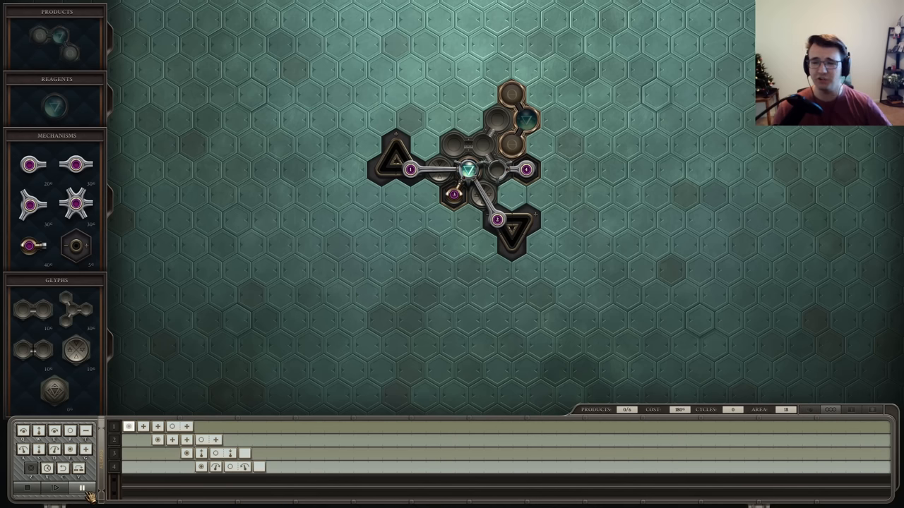
pyautogui.click(55, 488)
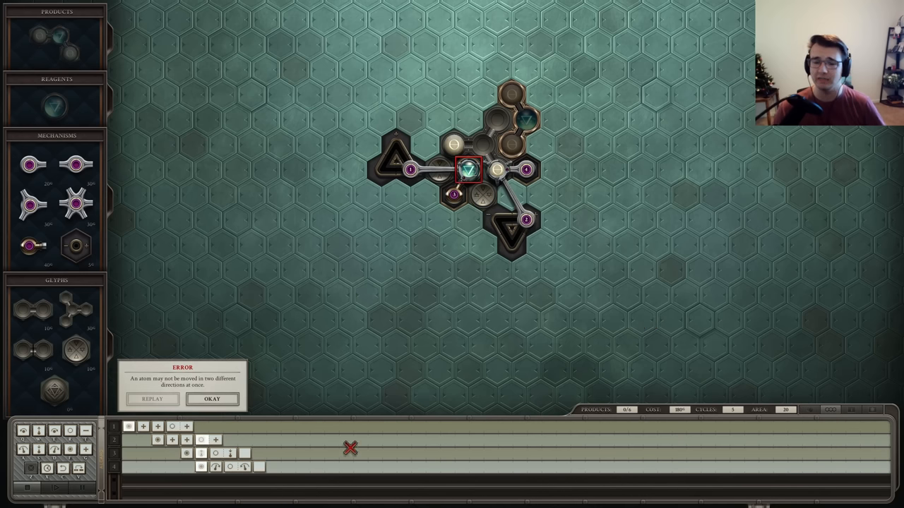
pyautogui.click(211, 399)
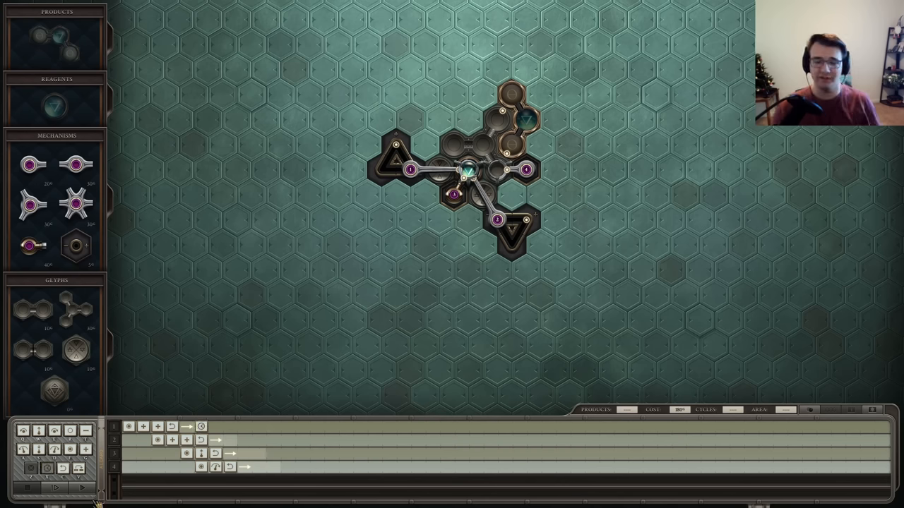
pyautogui.click(55, 488)
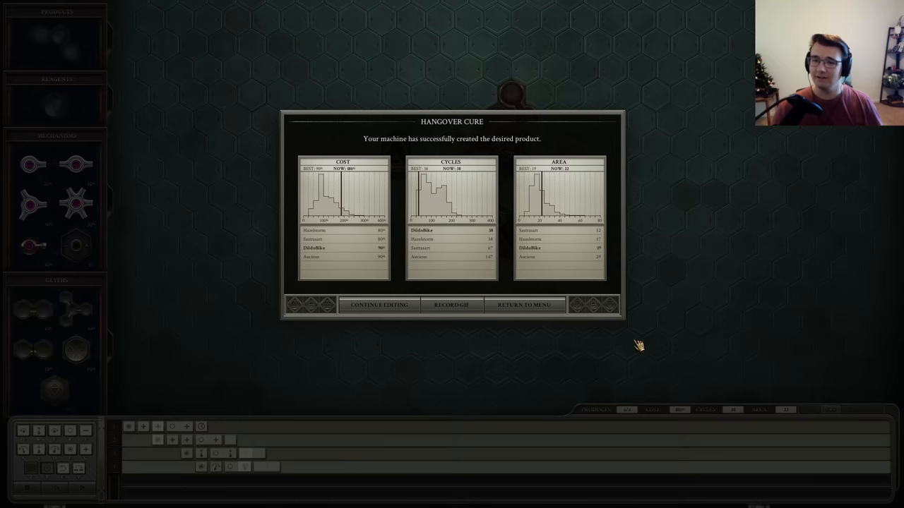
pyautogui.moveTo(450, 293)
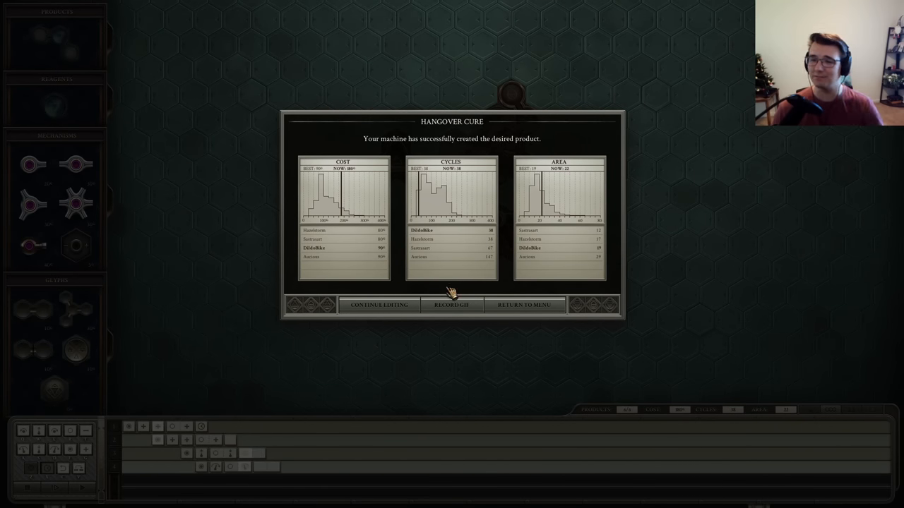
pyautogui.moveTo(343, 180)
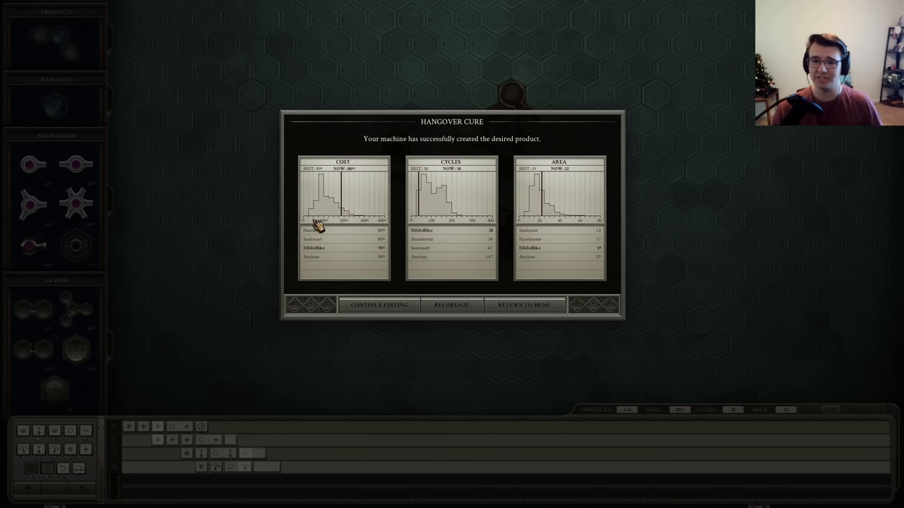
pyautogui.moveTo(319, 233)
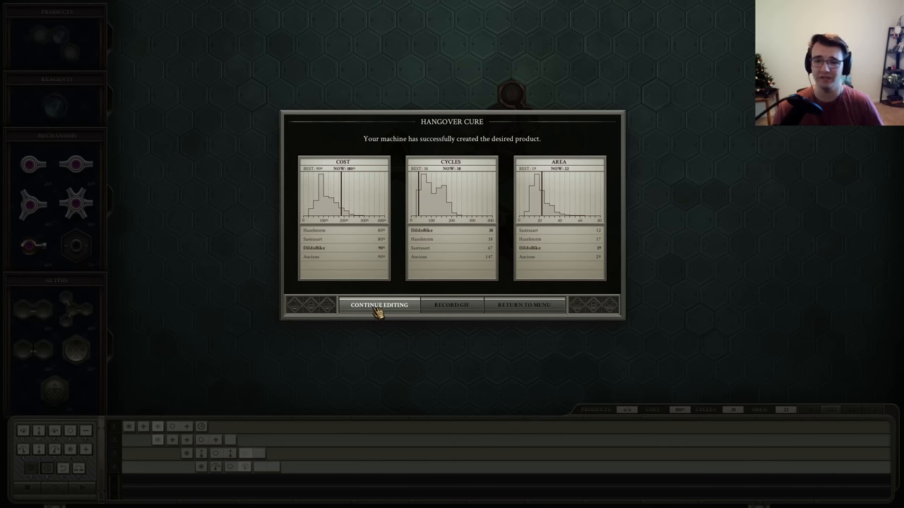
# Leave the Hangover Cure results (cost 180, 38 cycles, area 22) and resume editing
pyautogui.click(379, 305)
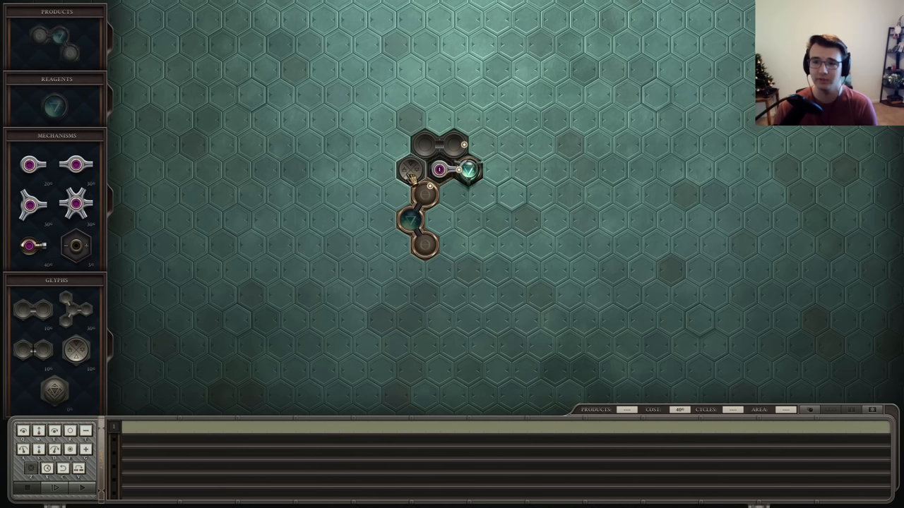
pyautogui.moveTo(76, 351)
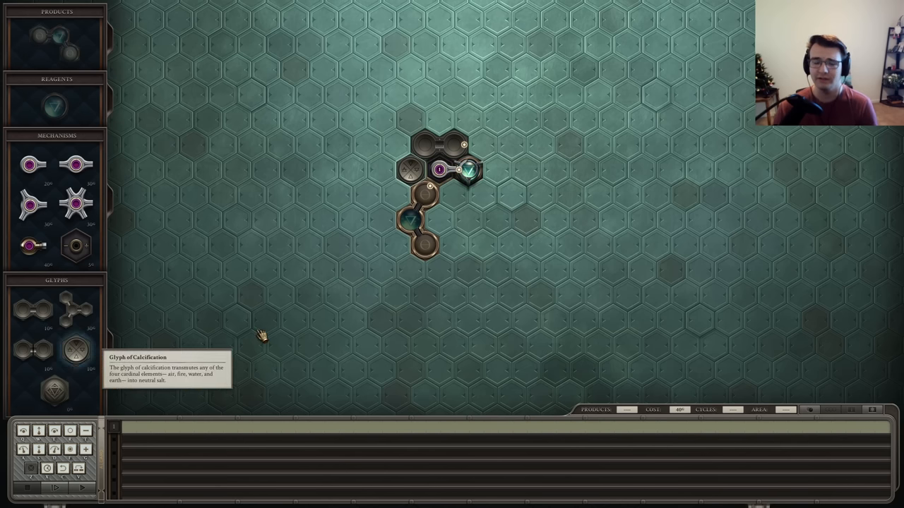
pyautogui.moveTo(526, 221)
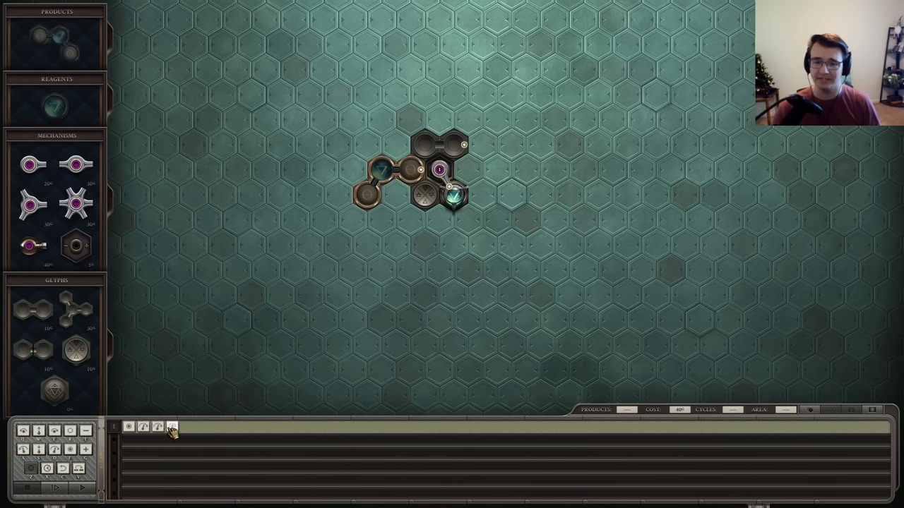
# Extend arm 1's program and test the compact machine until an atom collision error
pyautogui.click(186, 427)
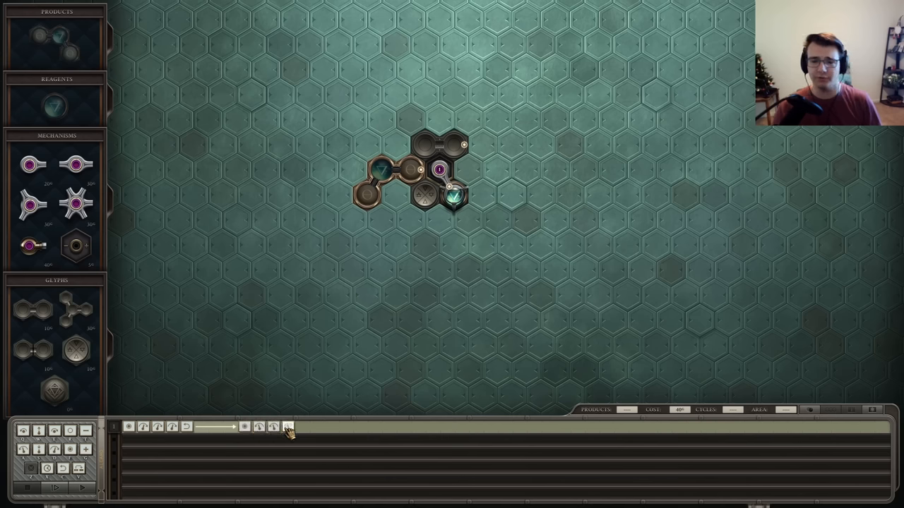
pyautogui.moveTo(302, 427)
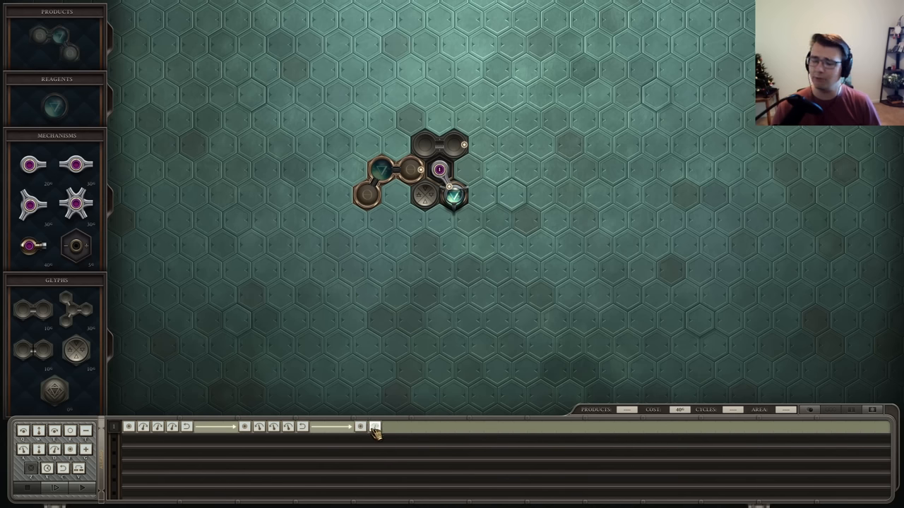
pyautogui.moveTo(375, 427)
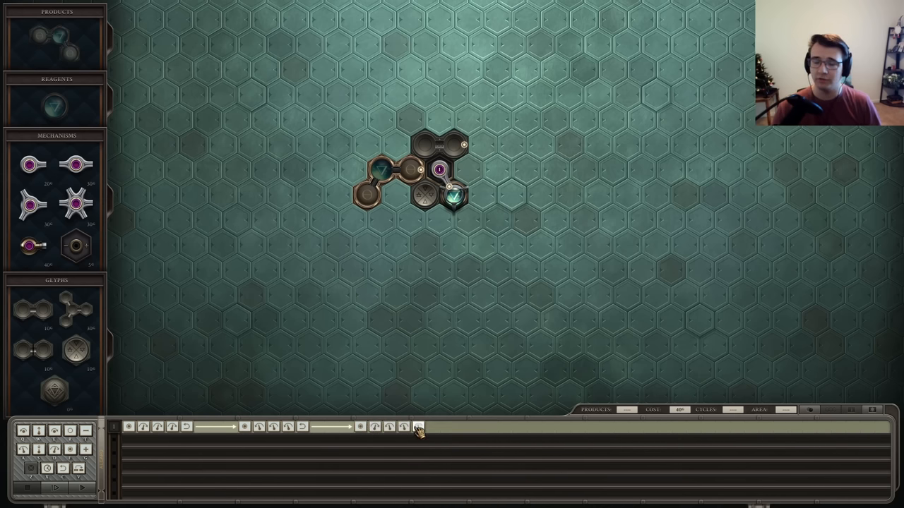
pyautogui.moveTo(418, 428)
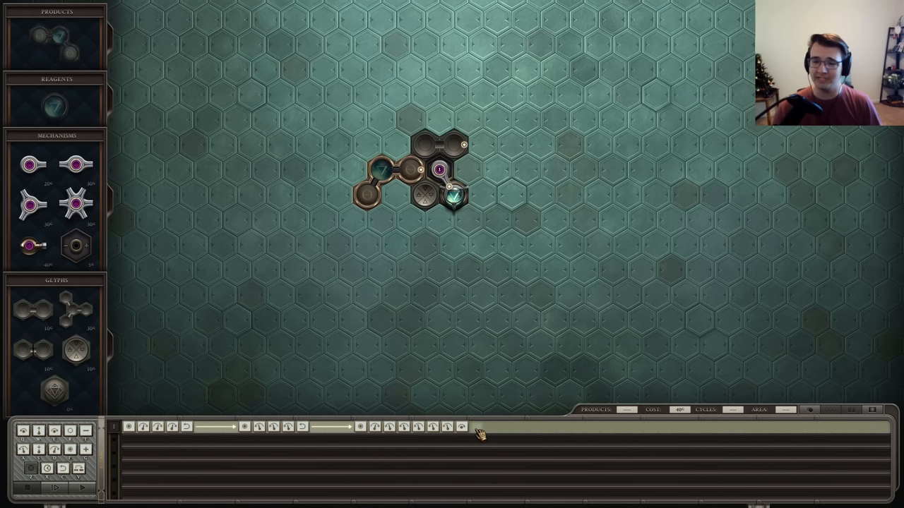
pyautogui.click(54, 488)
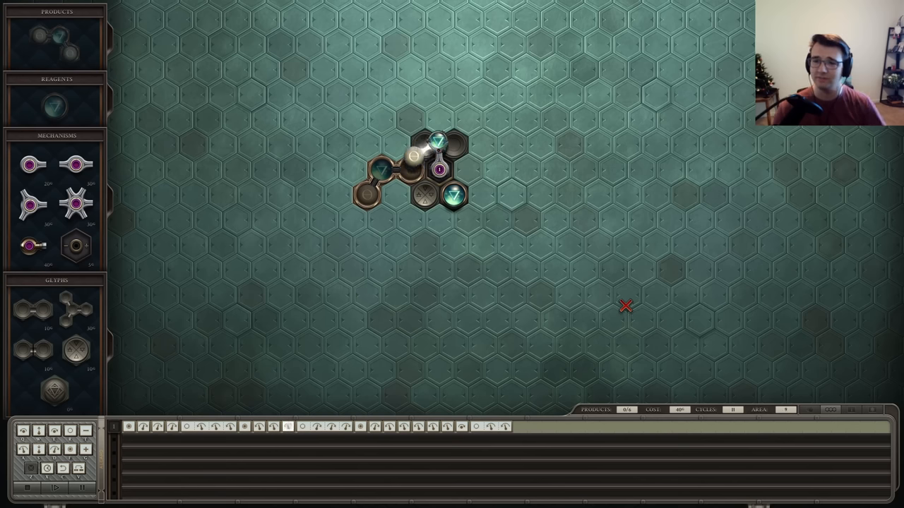
pyautogui.click(55, 488)
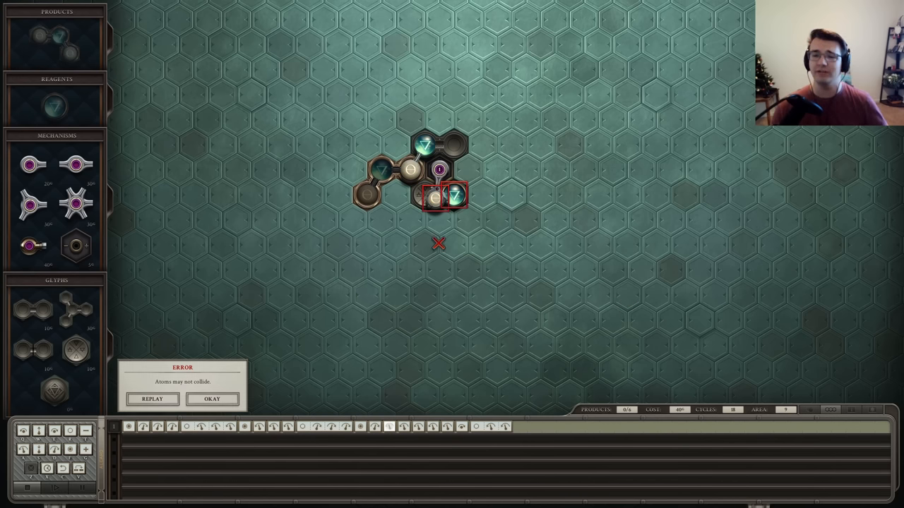
pyautogui.click(212, 399)
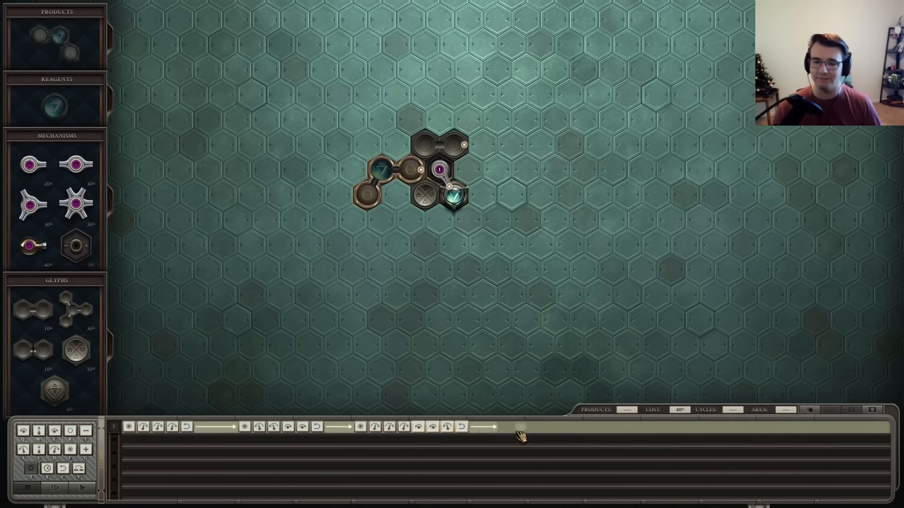
# Add another step to arm 1's program so its atoms stop colliding
pyautogui.click(55, 488)
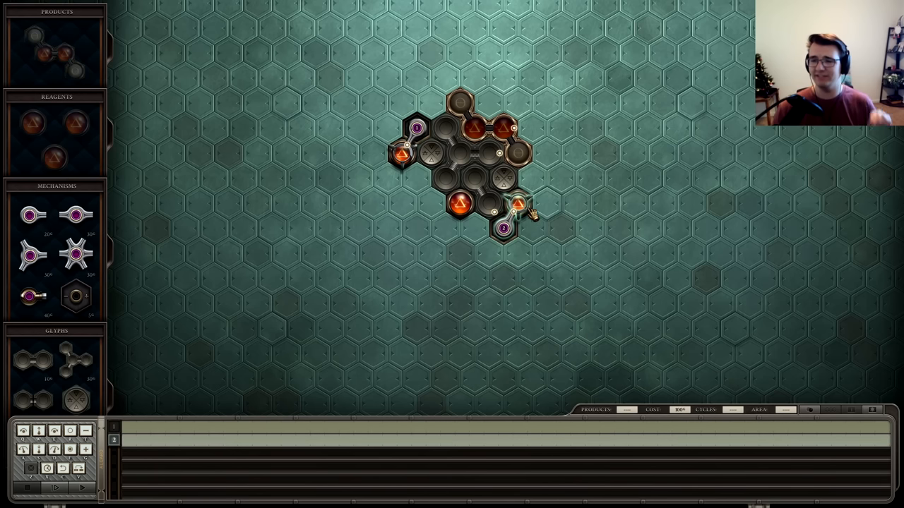
pyautogui.moveTo(151, 318)
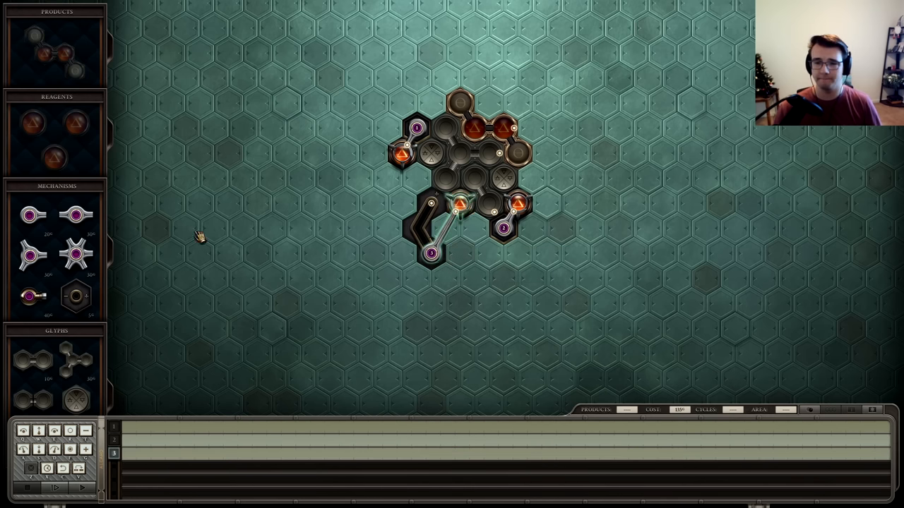
# Place another arm on the board around the fire reagent inputs
pyautogui.click(458, 209)
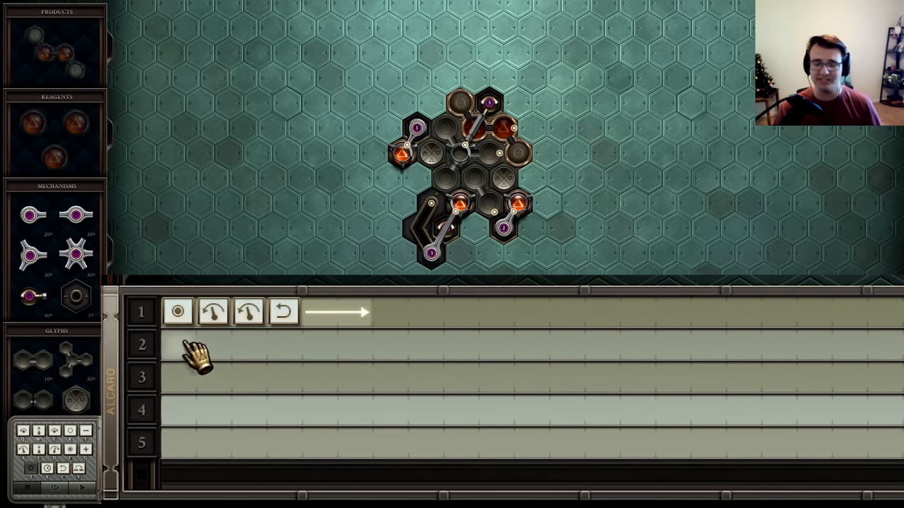
# Add grab and reset steps for arm 2, an extend for arm 3, and retract for arm 5
pyautogui.click(178, 345)
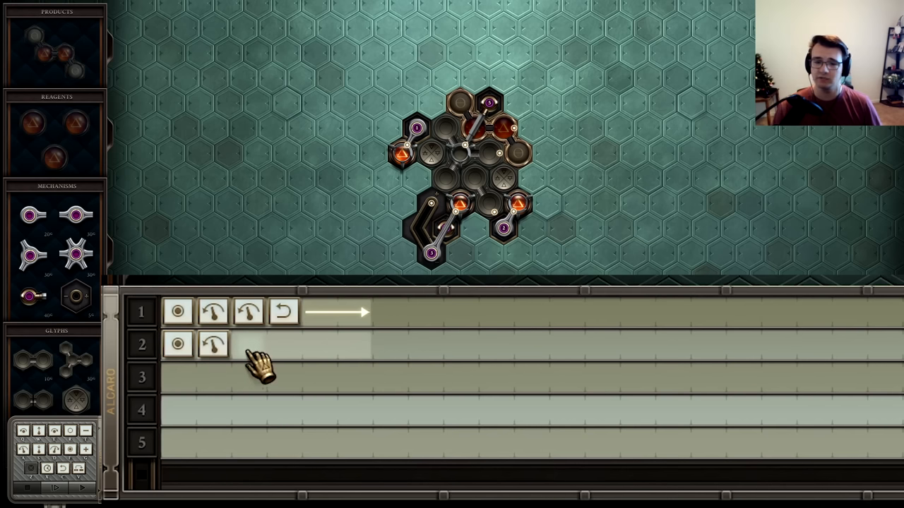
pyautogui.click(249, 344)
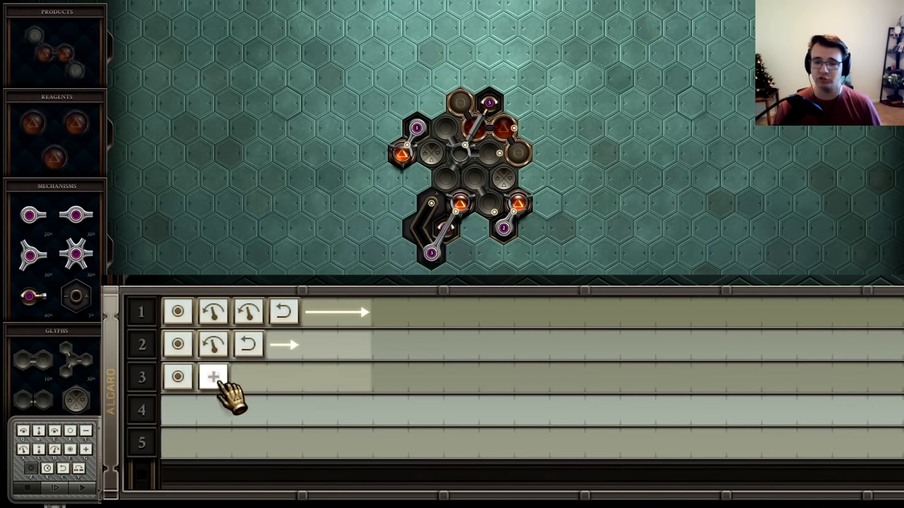
pyautogui.click(213, 376)
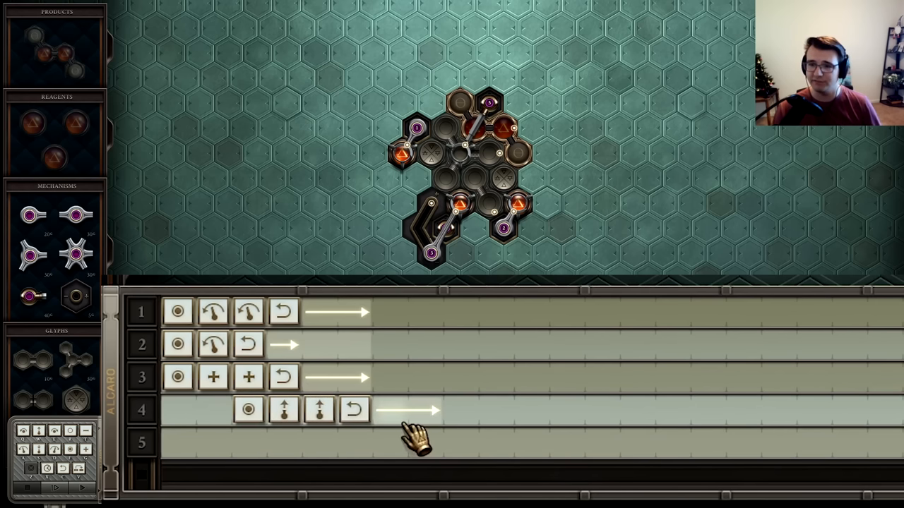
pyautogui.click(319, 442)
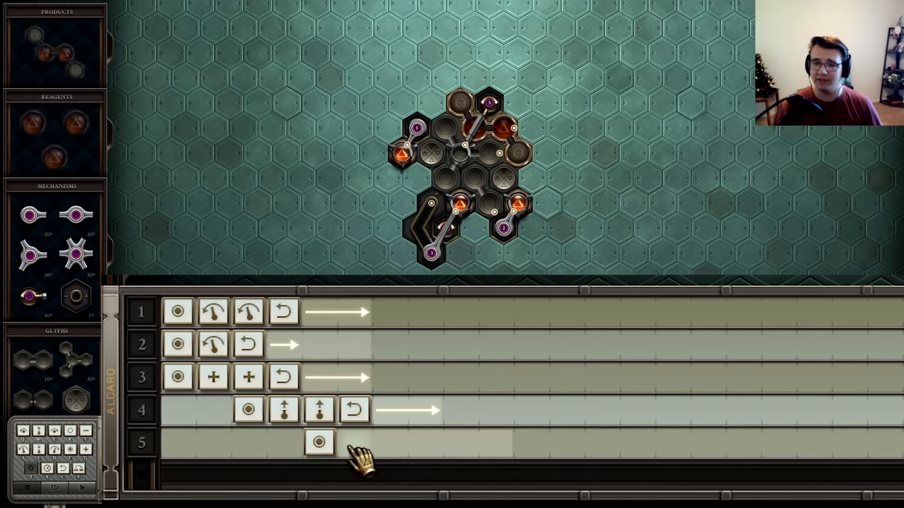
pyautogui.click(354, 442)
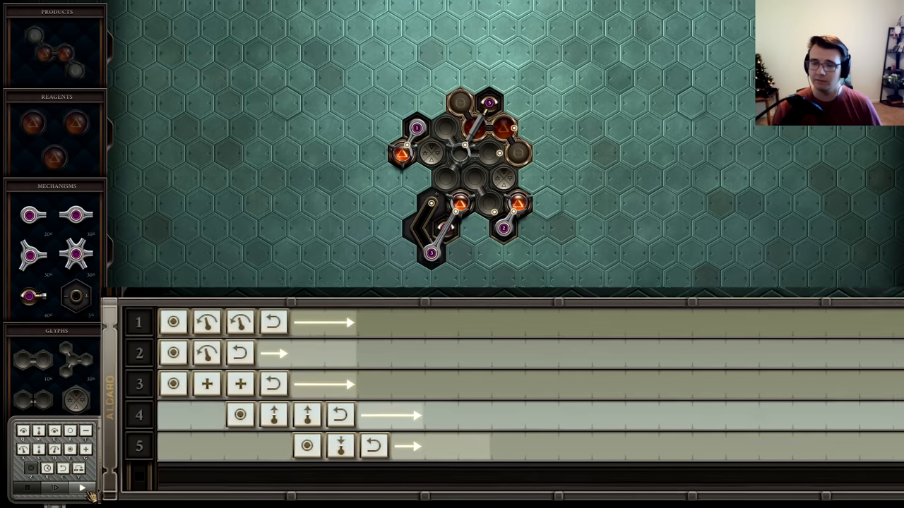
# Run and stop the simple five-arm airship fuel machine before switching to the faster design
pyautogui.click(55, 488)
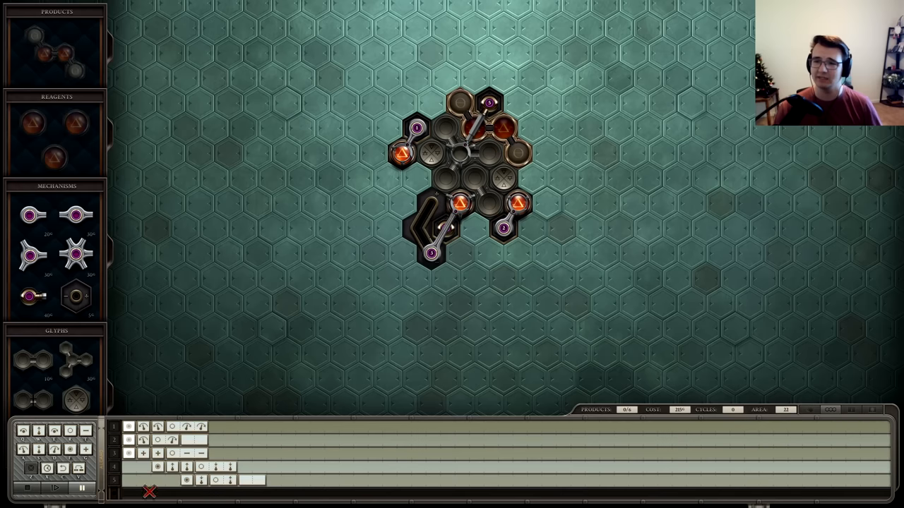
pyautogui.click(54, 489)
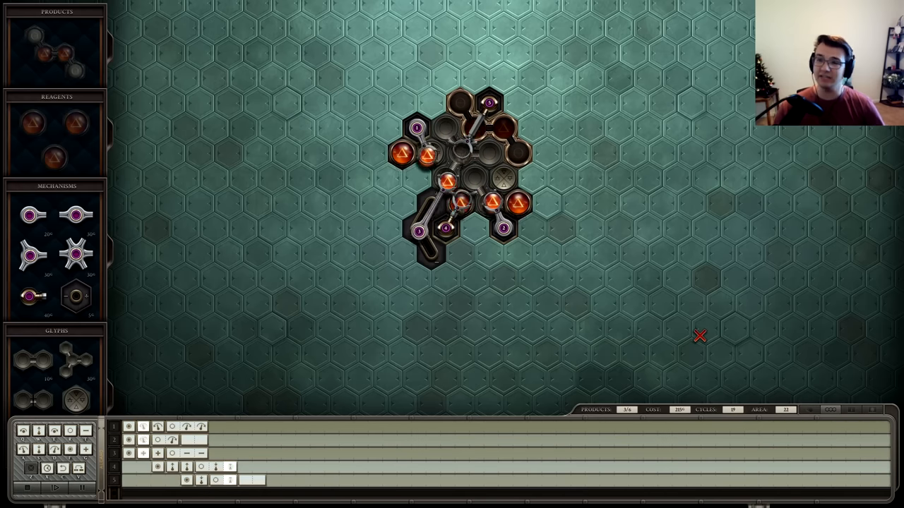
pyautogui.click(55, 488)
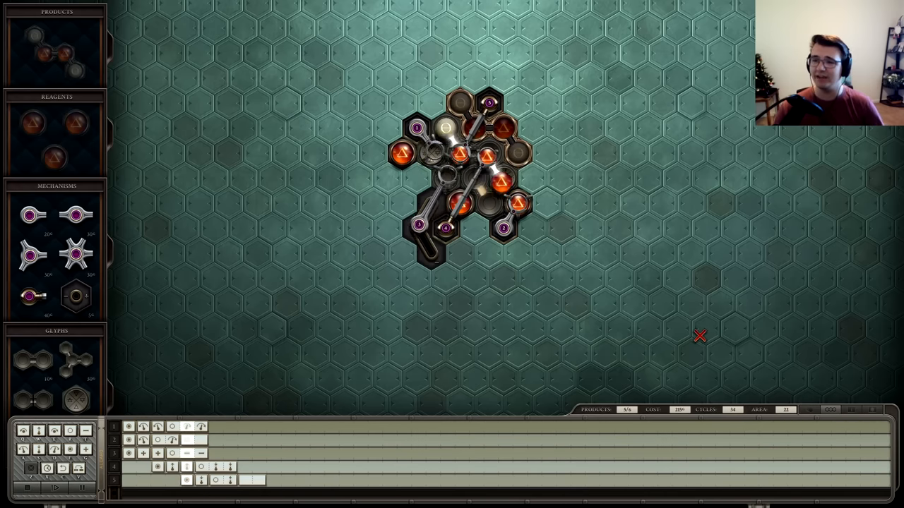
pyautogui.click(55, 488)
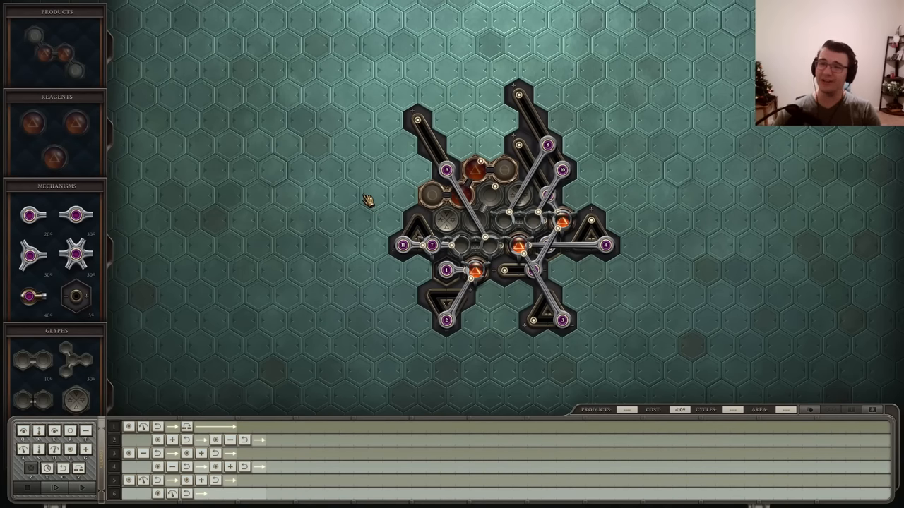
pyautogui.moveTo(670, 166)
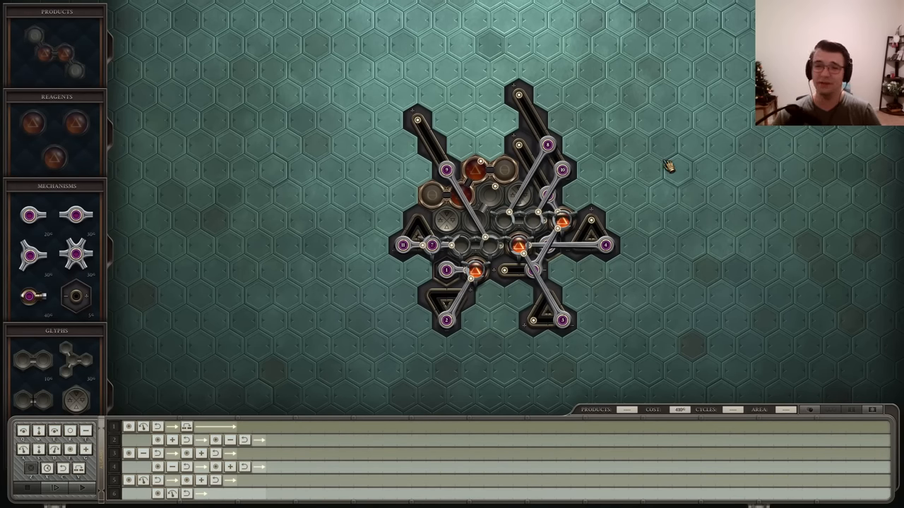
pyautogui.moveTo(676, 201)
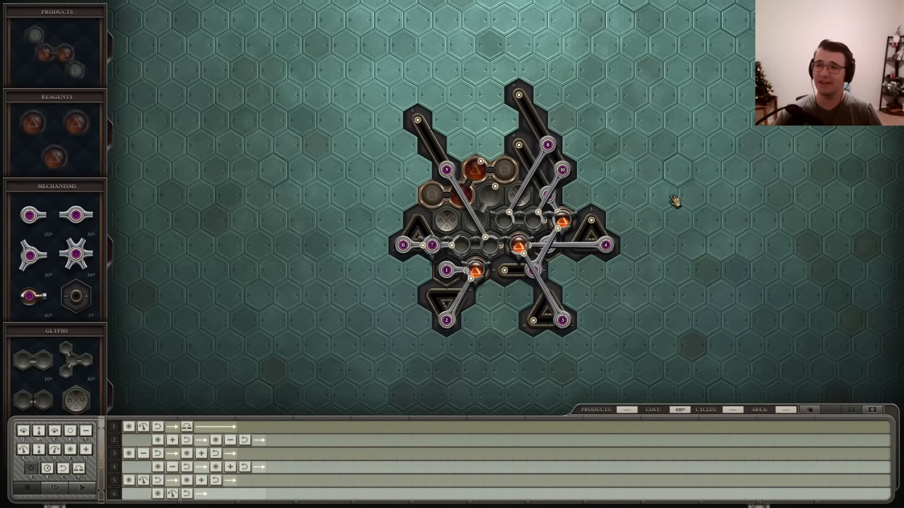
pyautogui.moveTo(678, 205); pyautogui.dragTo(590, 243)
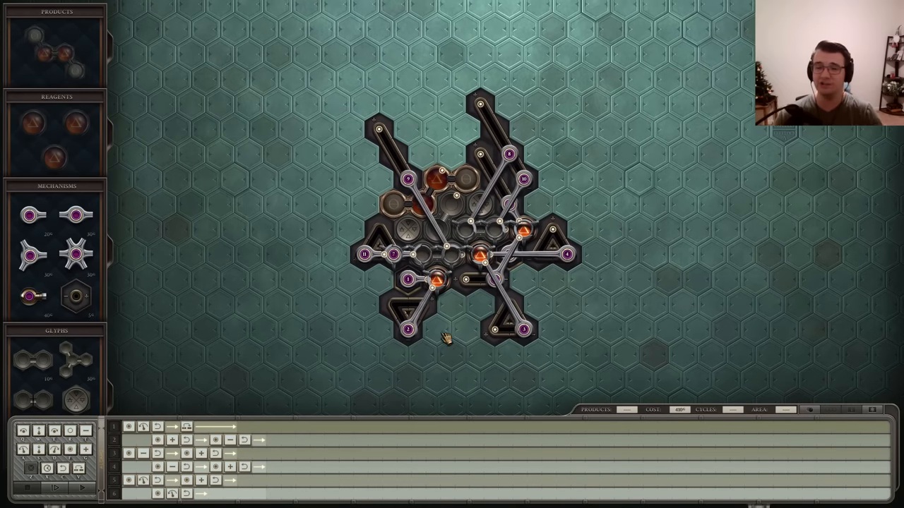
pyautogui.moveTo(661, 429)
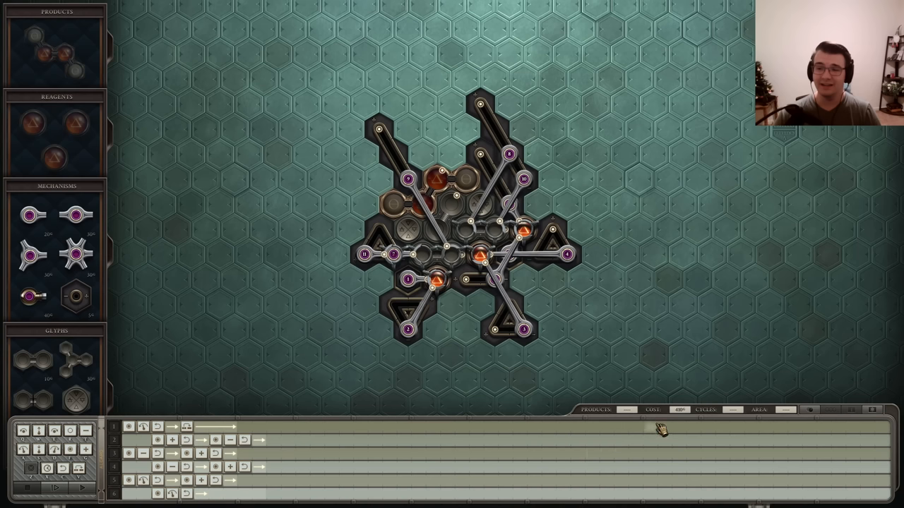
pyautogui.moveTo(353, 453)
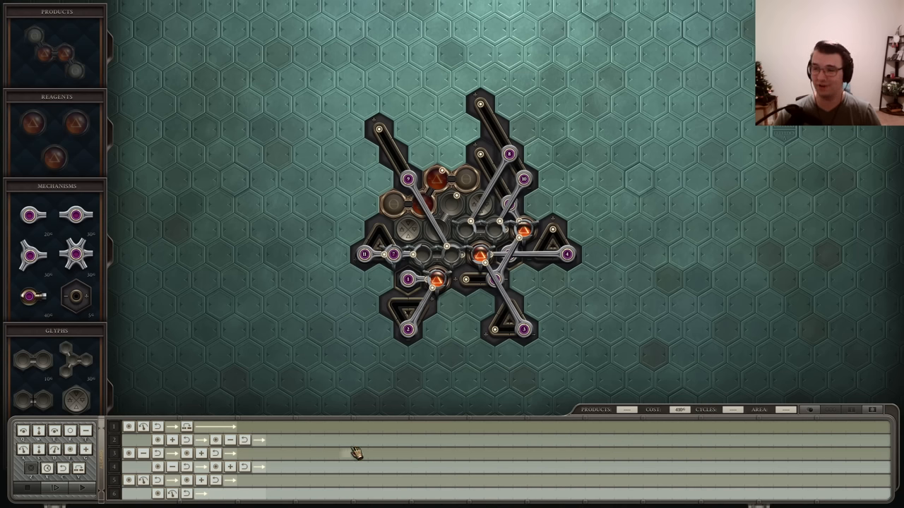
pyautogui.moveTo(458, 349)
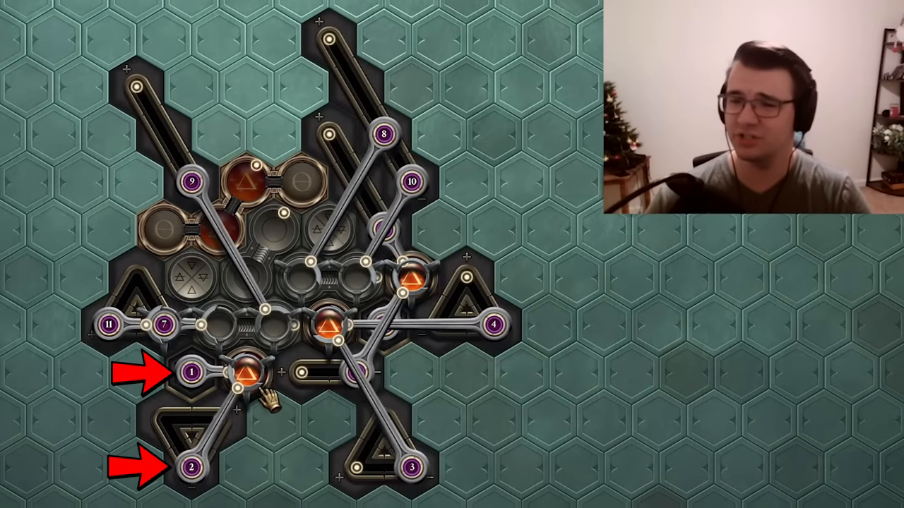
pyautogui.moveTo(247, 374)
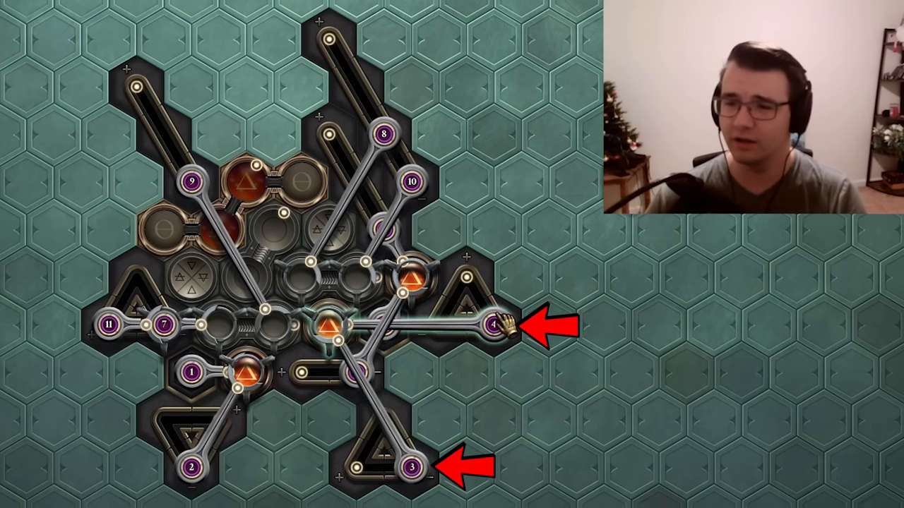
pyautogui.moveTo(332, 328)
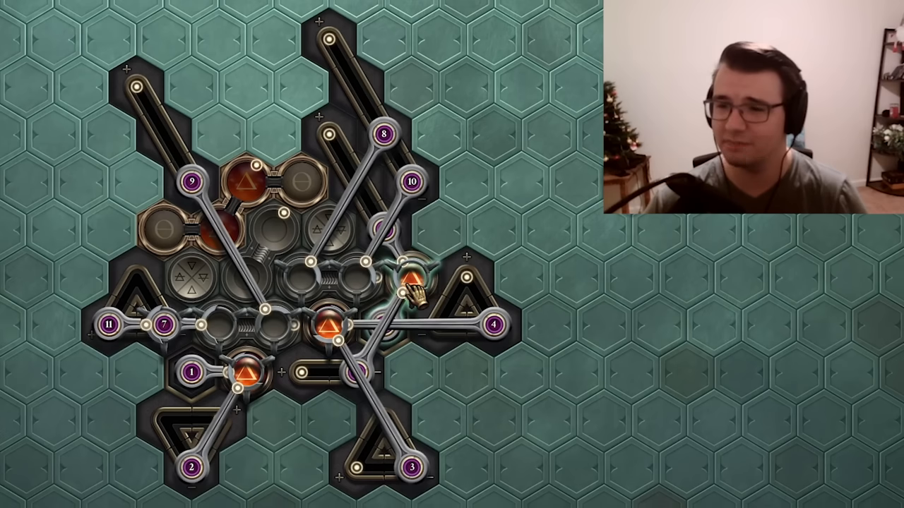
pyautogui.moveTo(381, 290)
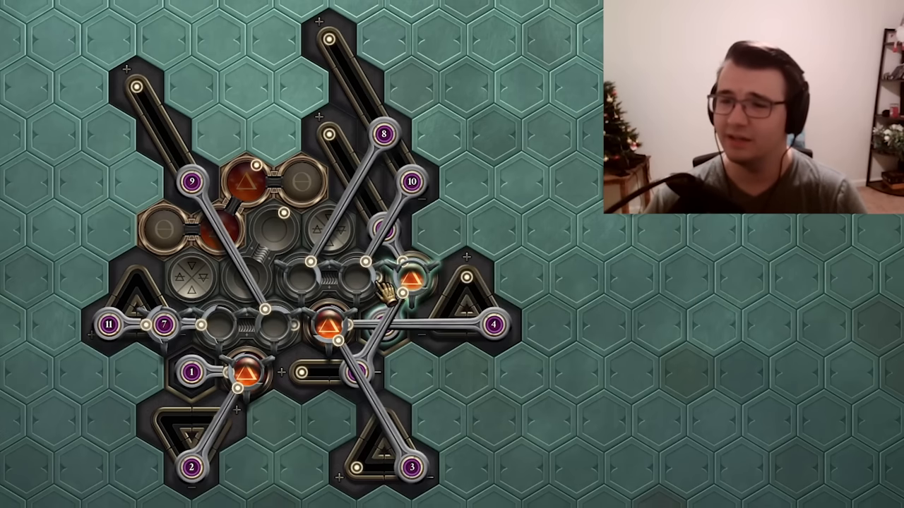
pyautogui.moveTo(300, 289)
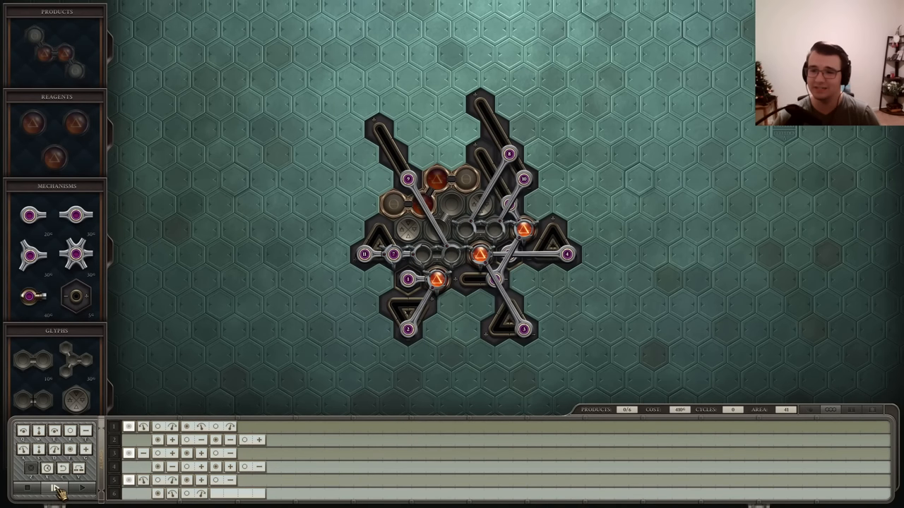
# Step the machine through 19 cycles to 6 of 6 airship fuel products, then resume editing
pyautogui.click(55, 488)
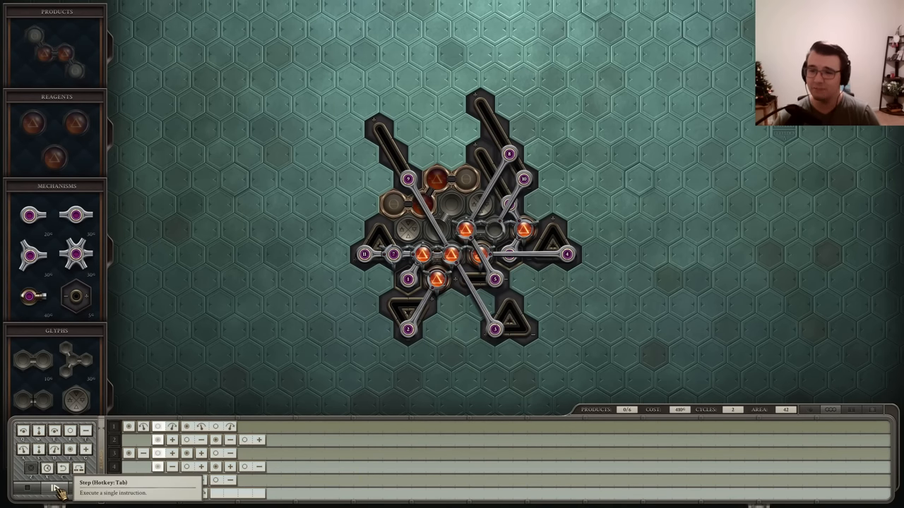
pyautogui.click(55, 489)
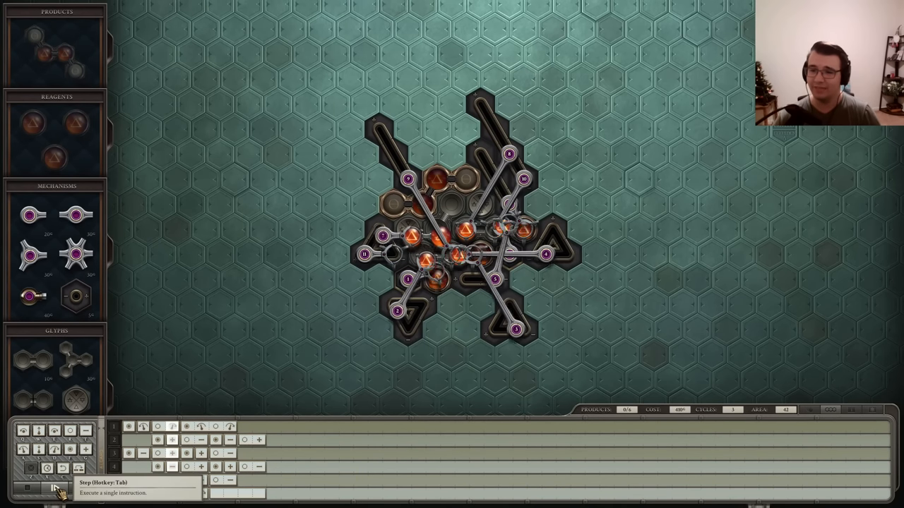
pyautogui.click(55, 488)
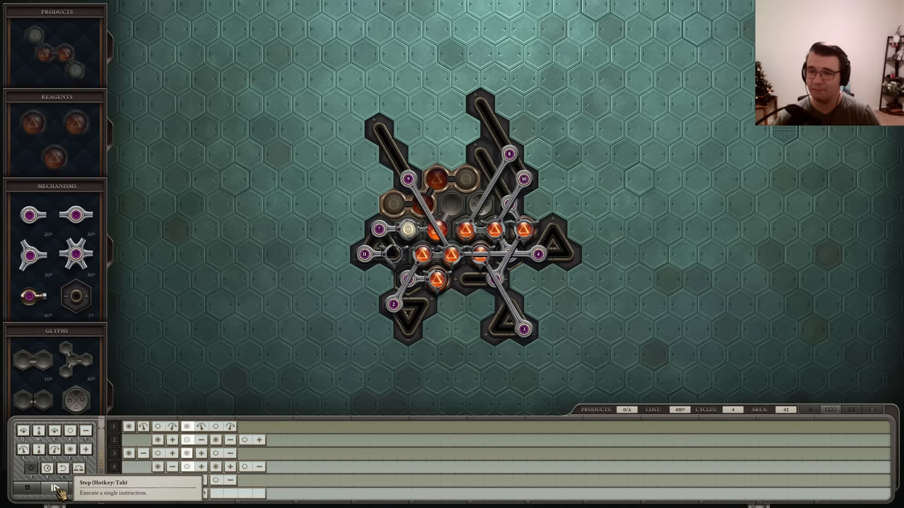
pyautogui.click(54, 489)
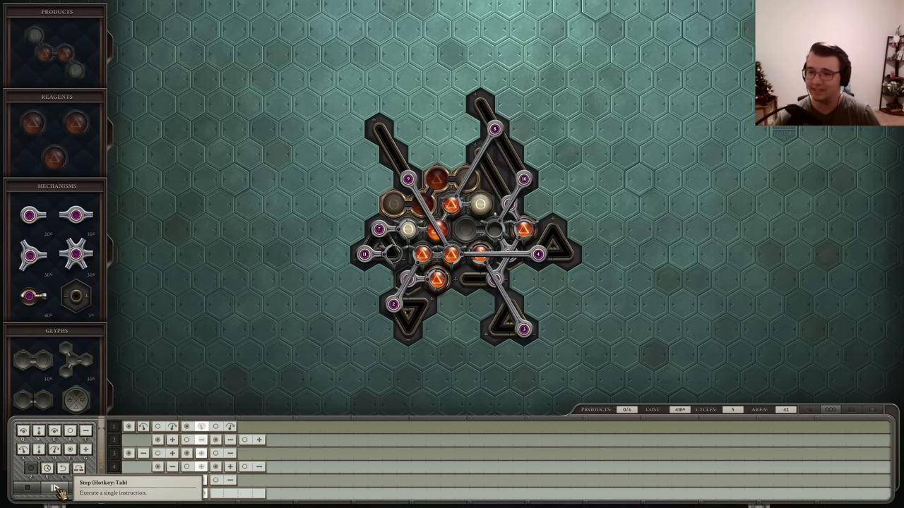
pyautogui.click(55, 488)
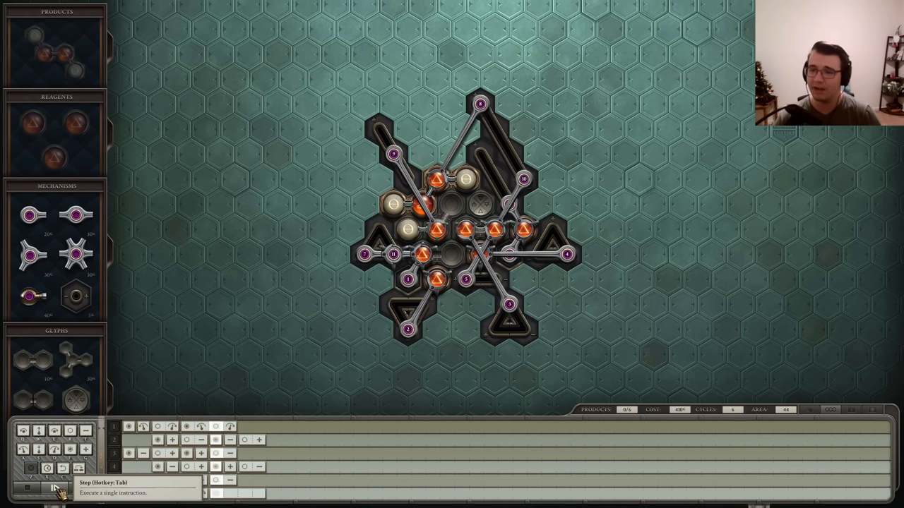
pyautogui.click(55, 488)
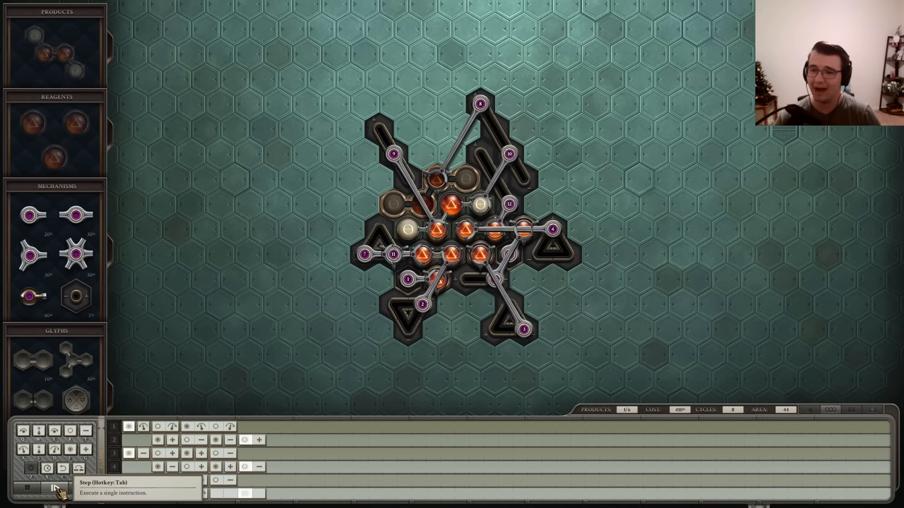
pyautogui.click(55, 488)
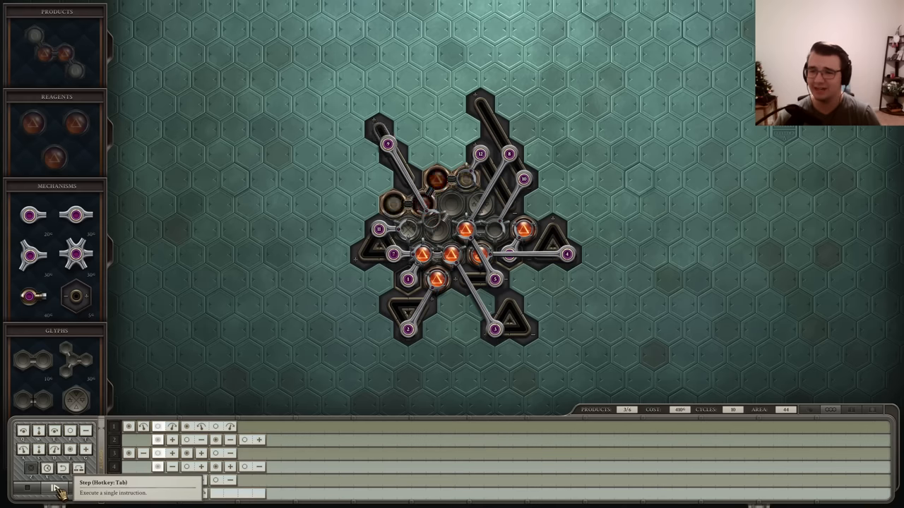
pyautogui.click(55, 489)
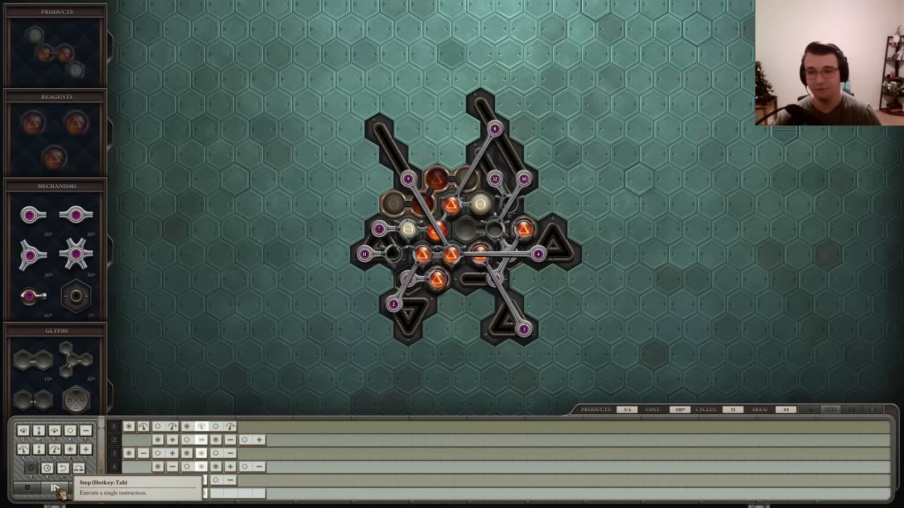
pyautogui.click(56, 488)
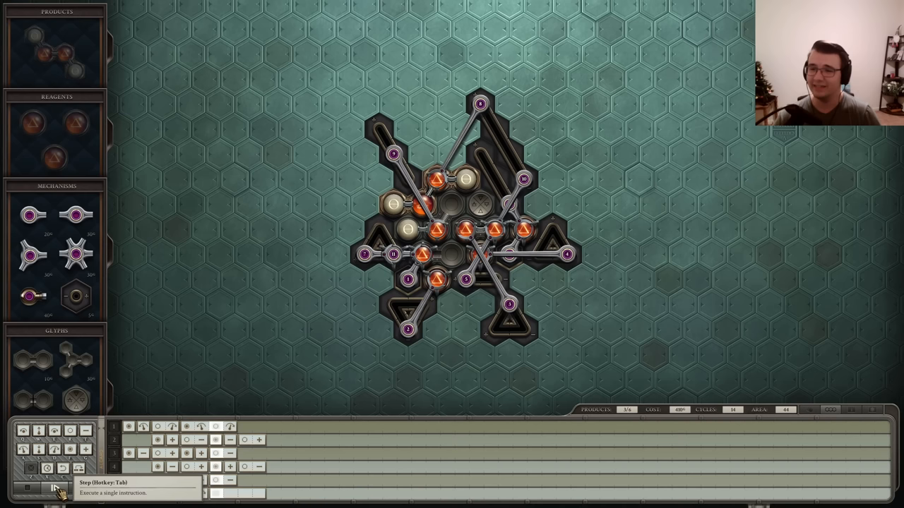
pyautogui.click(55, 487)
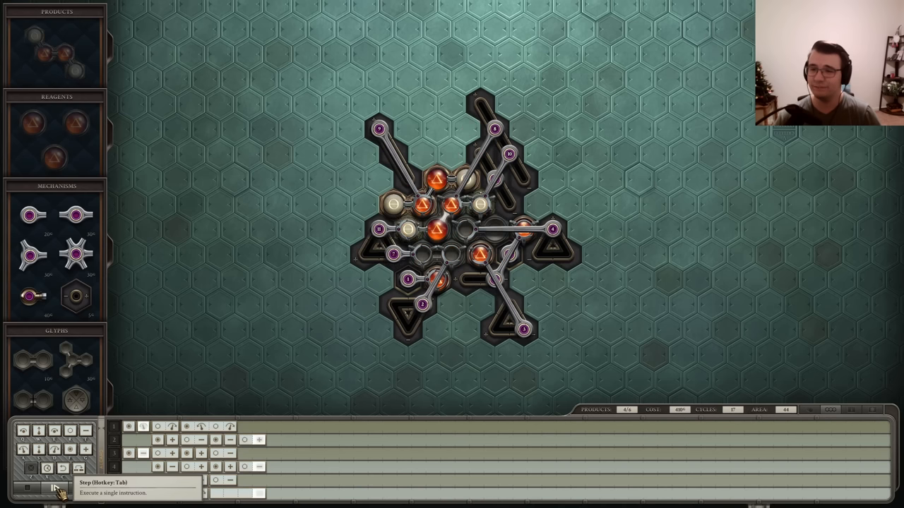
pyautogui.click(54, 489)
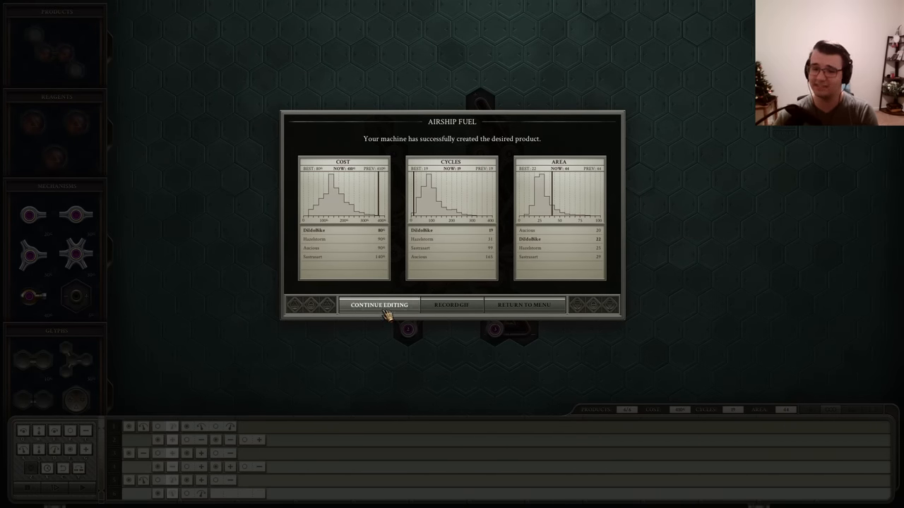
pyautogui.click(379, 305)
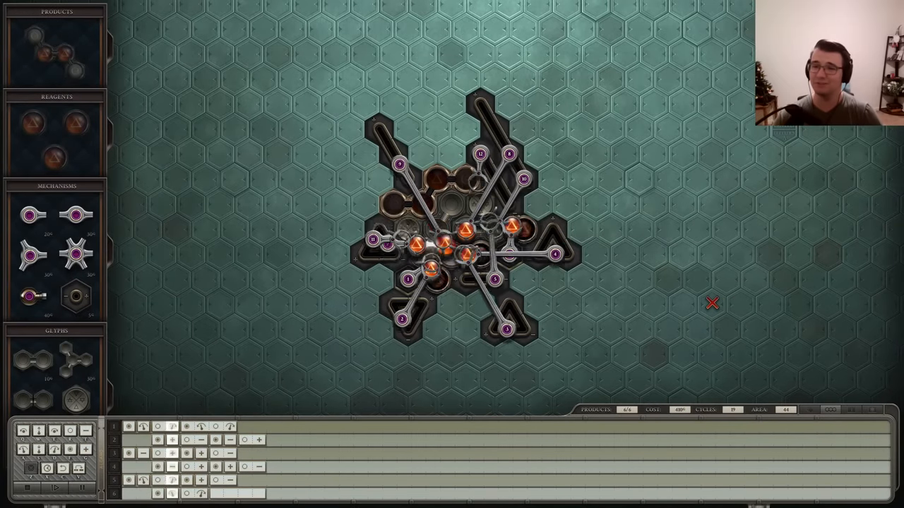